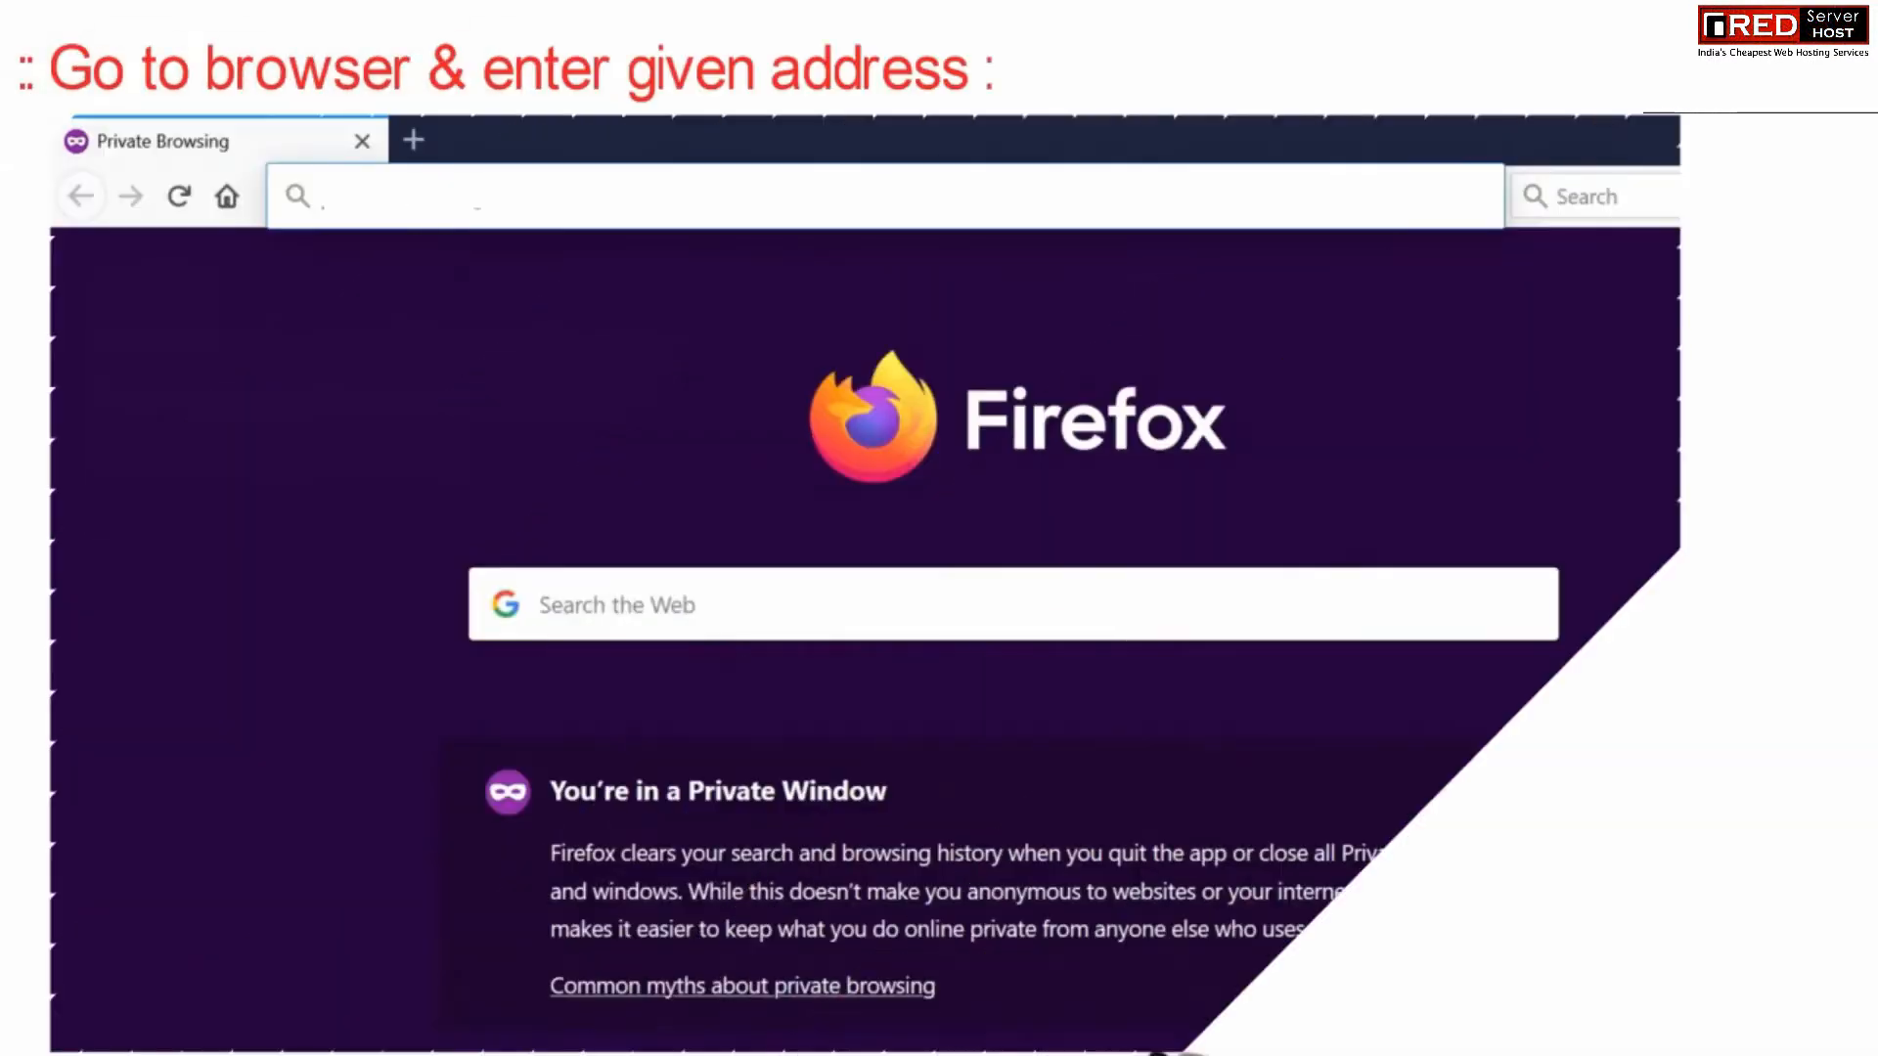
- Go to extensions.joomla.org/extension/photos-a-images/slideshow/dj-imageslider/ in Firefox
type("https://extensions.joomla.org/extension/photos-a-images/slideshow/dj-imageslider/")
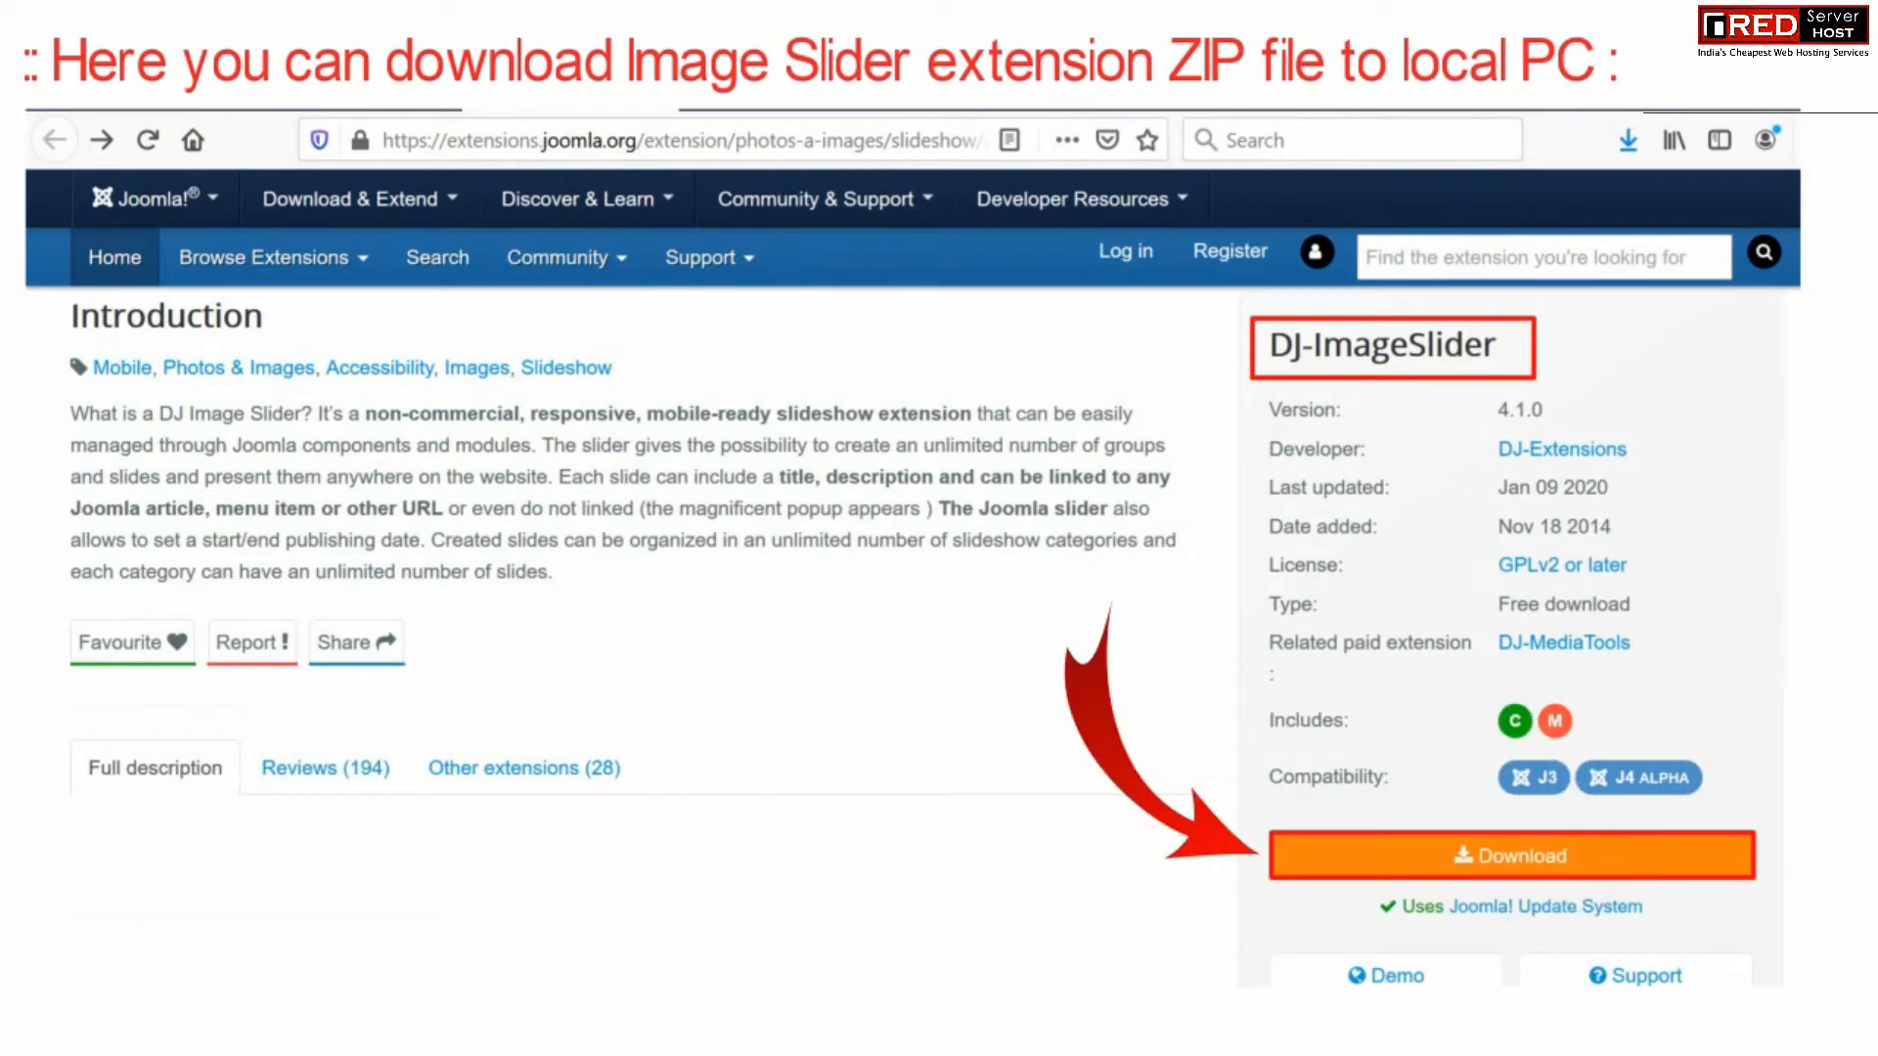
- Download the DJ-ImageSlider AIO package from dj-extensions.com and save the zip file
left_click(1509, 855)
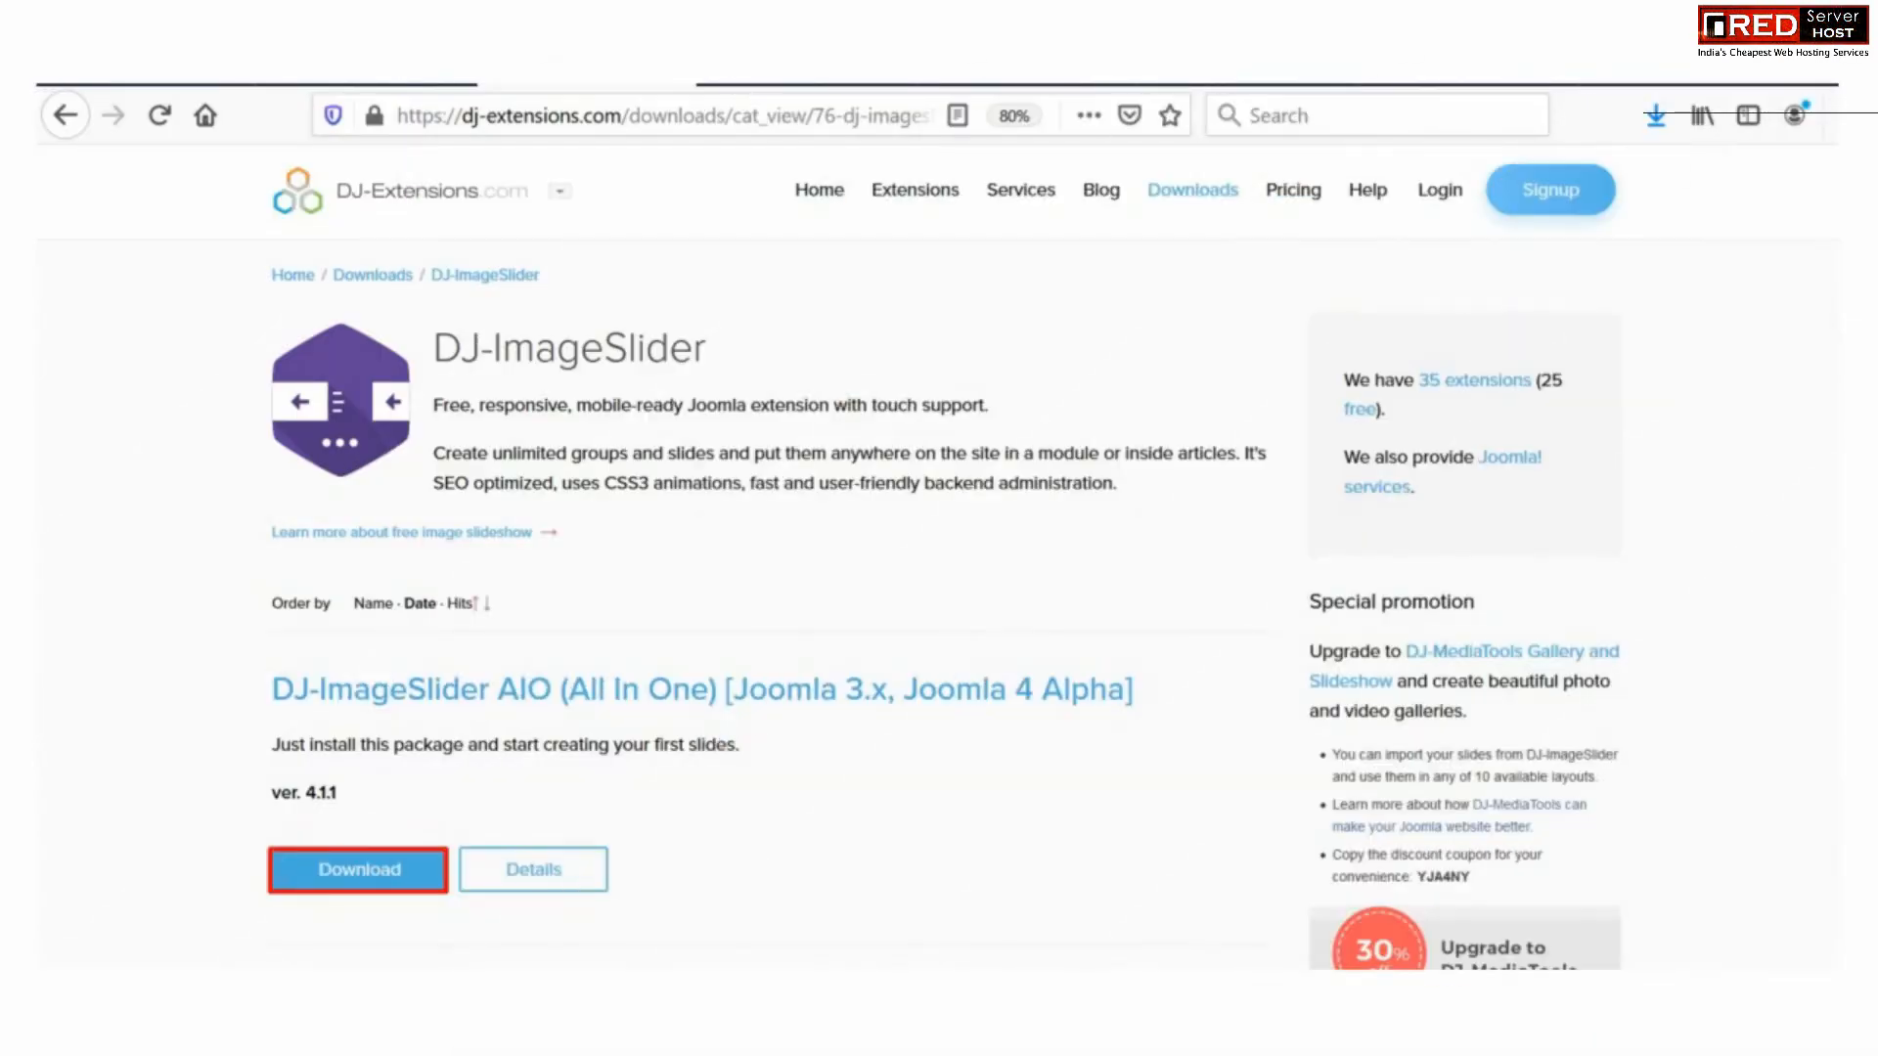
left_click(357, 869)
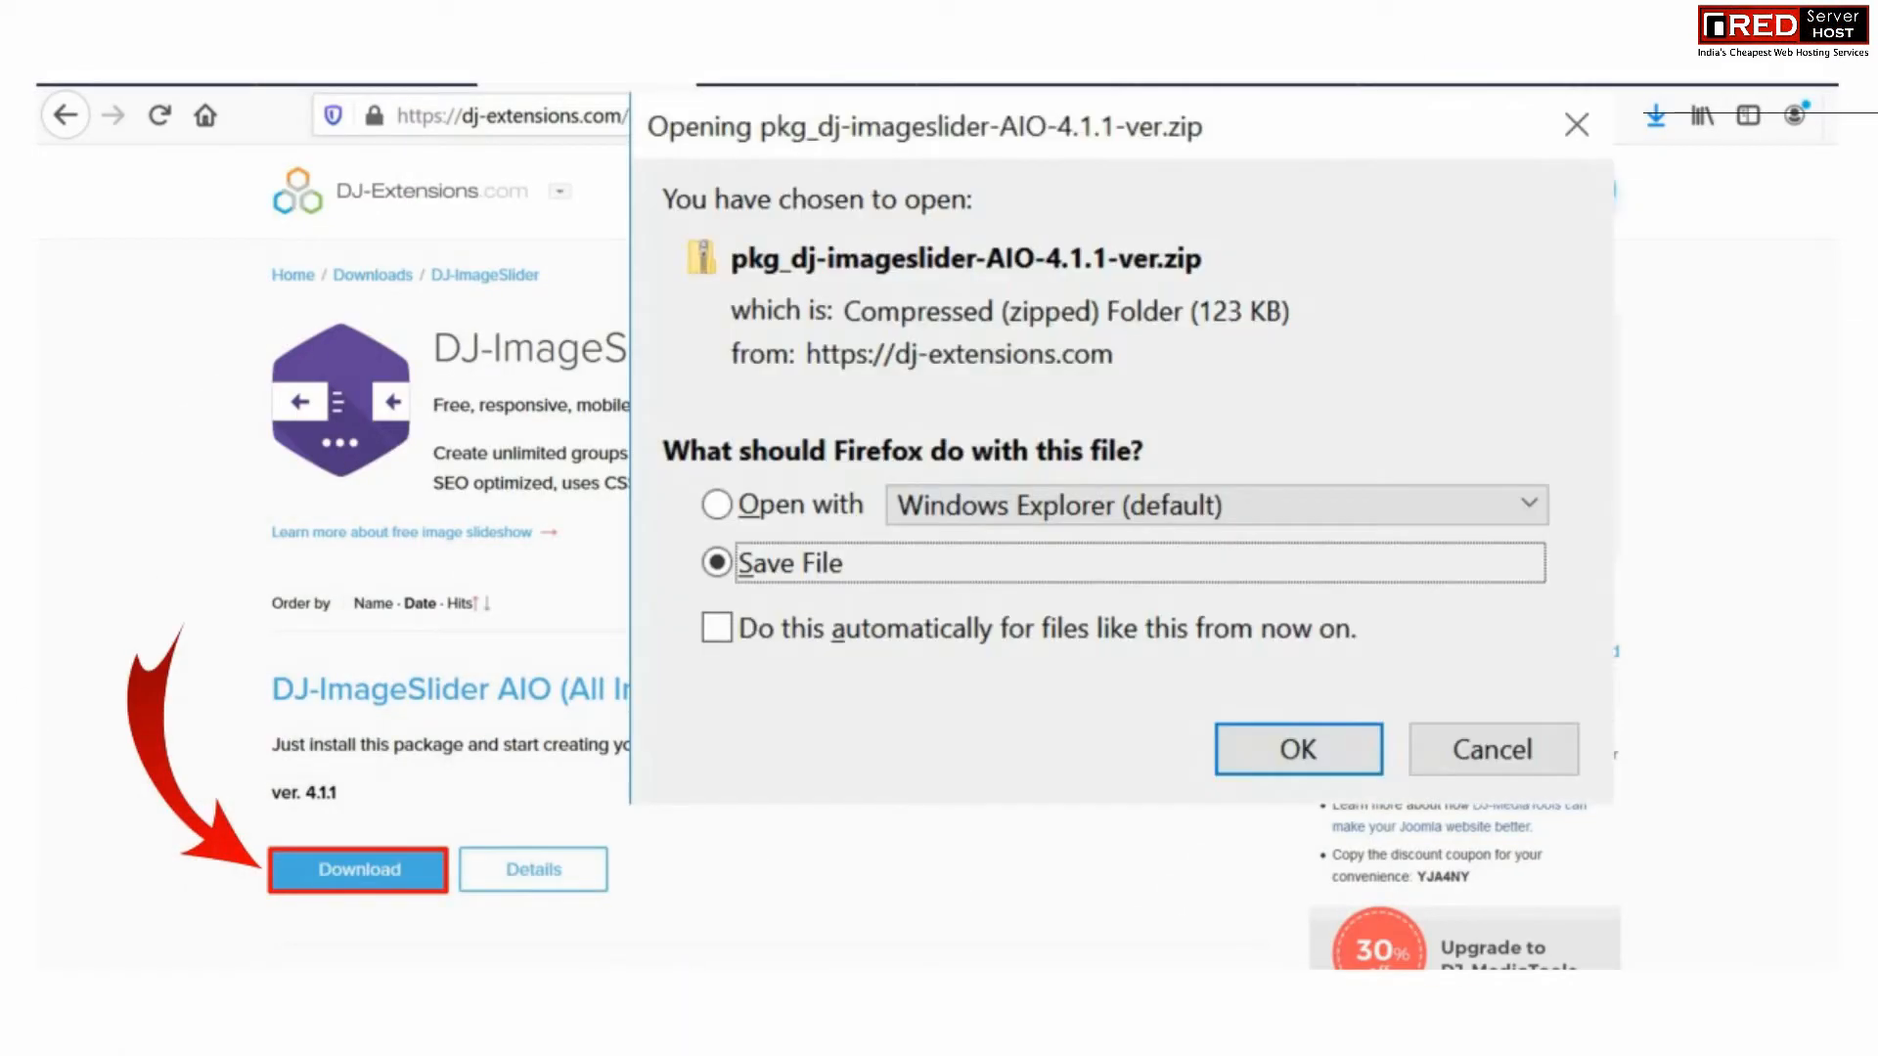
left_click(715, 564)
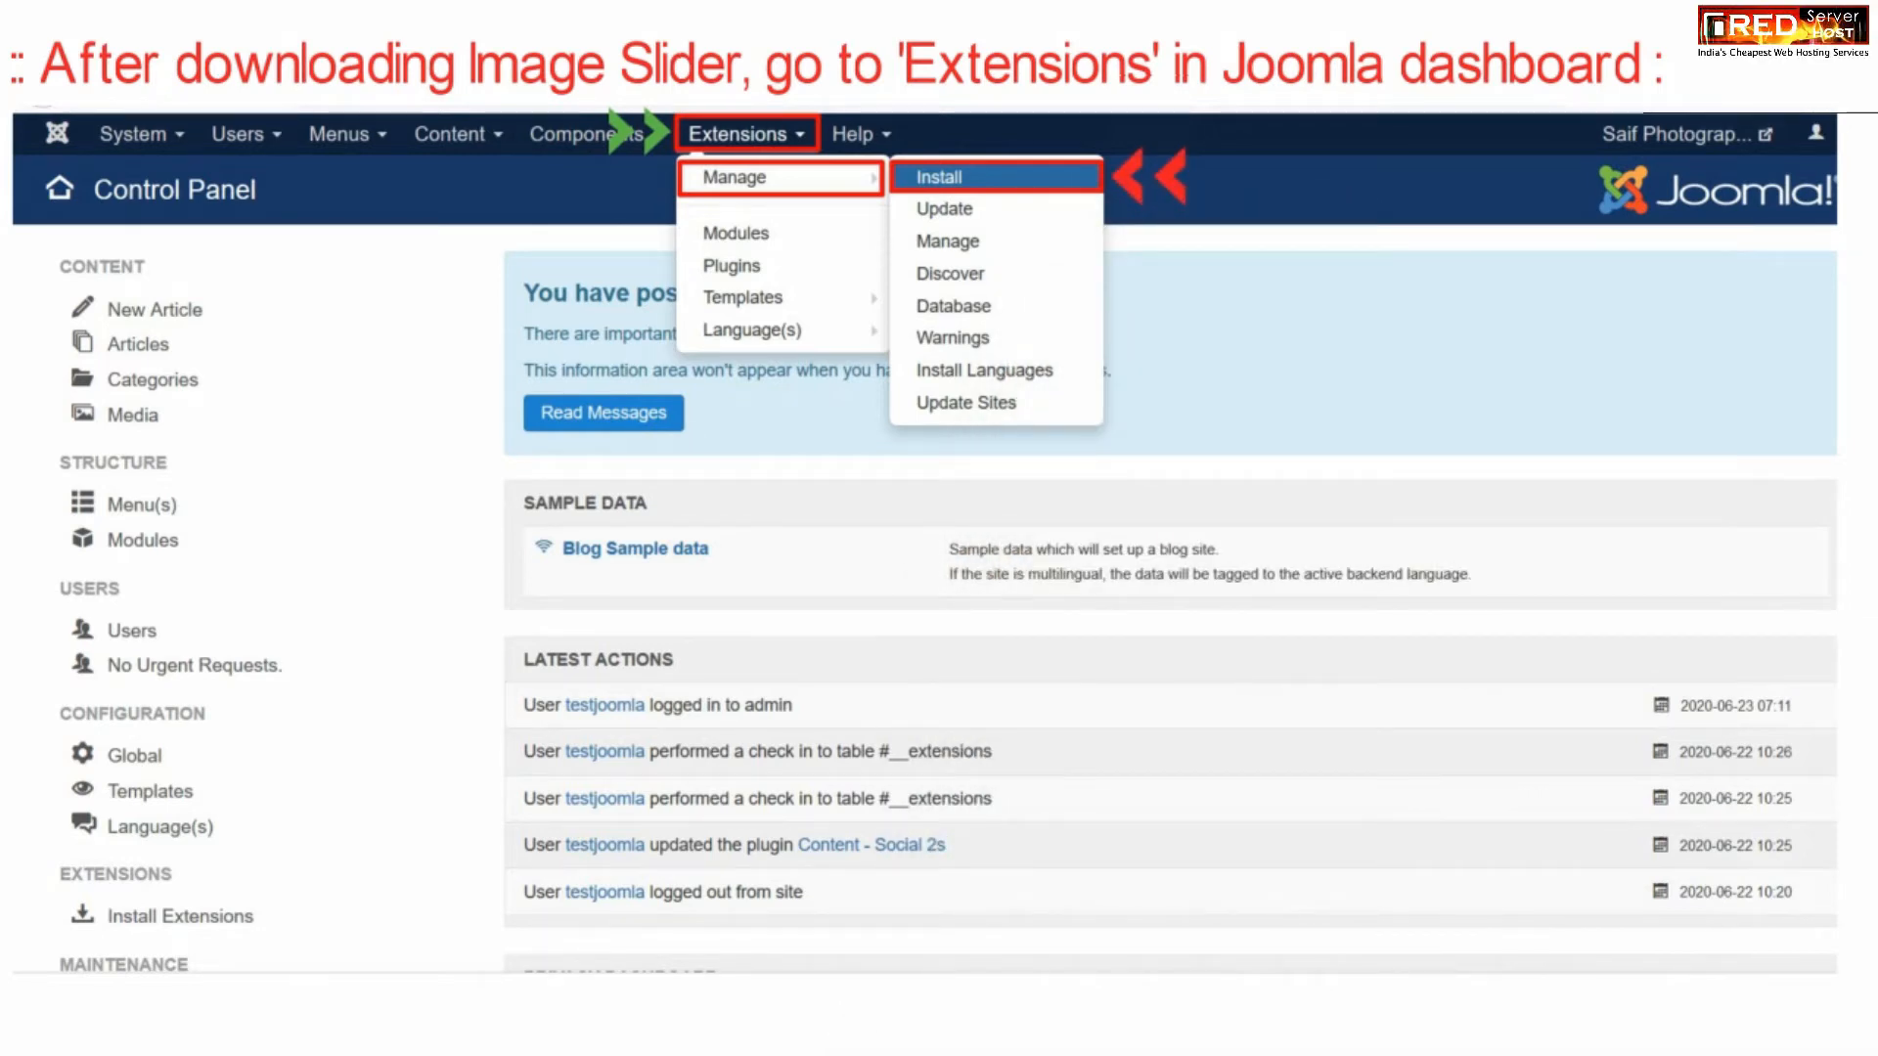
- Install the pkg_dj-imageslider zip through the Upload Package File installer
left_click(939, 176)
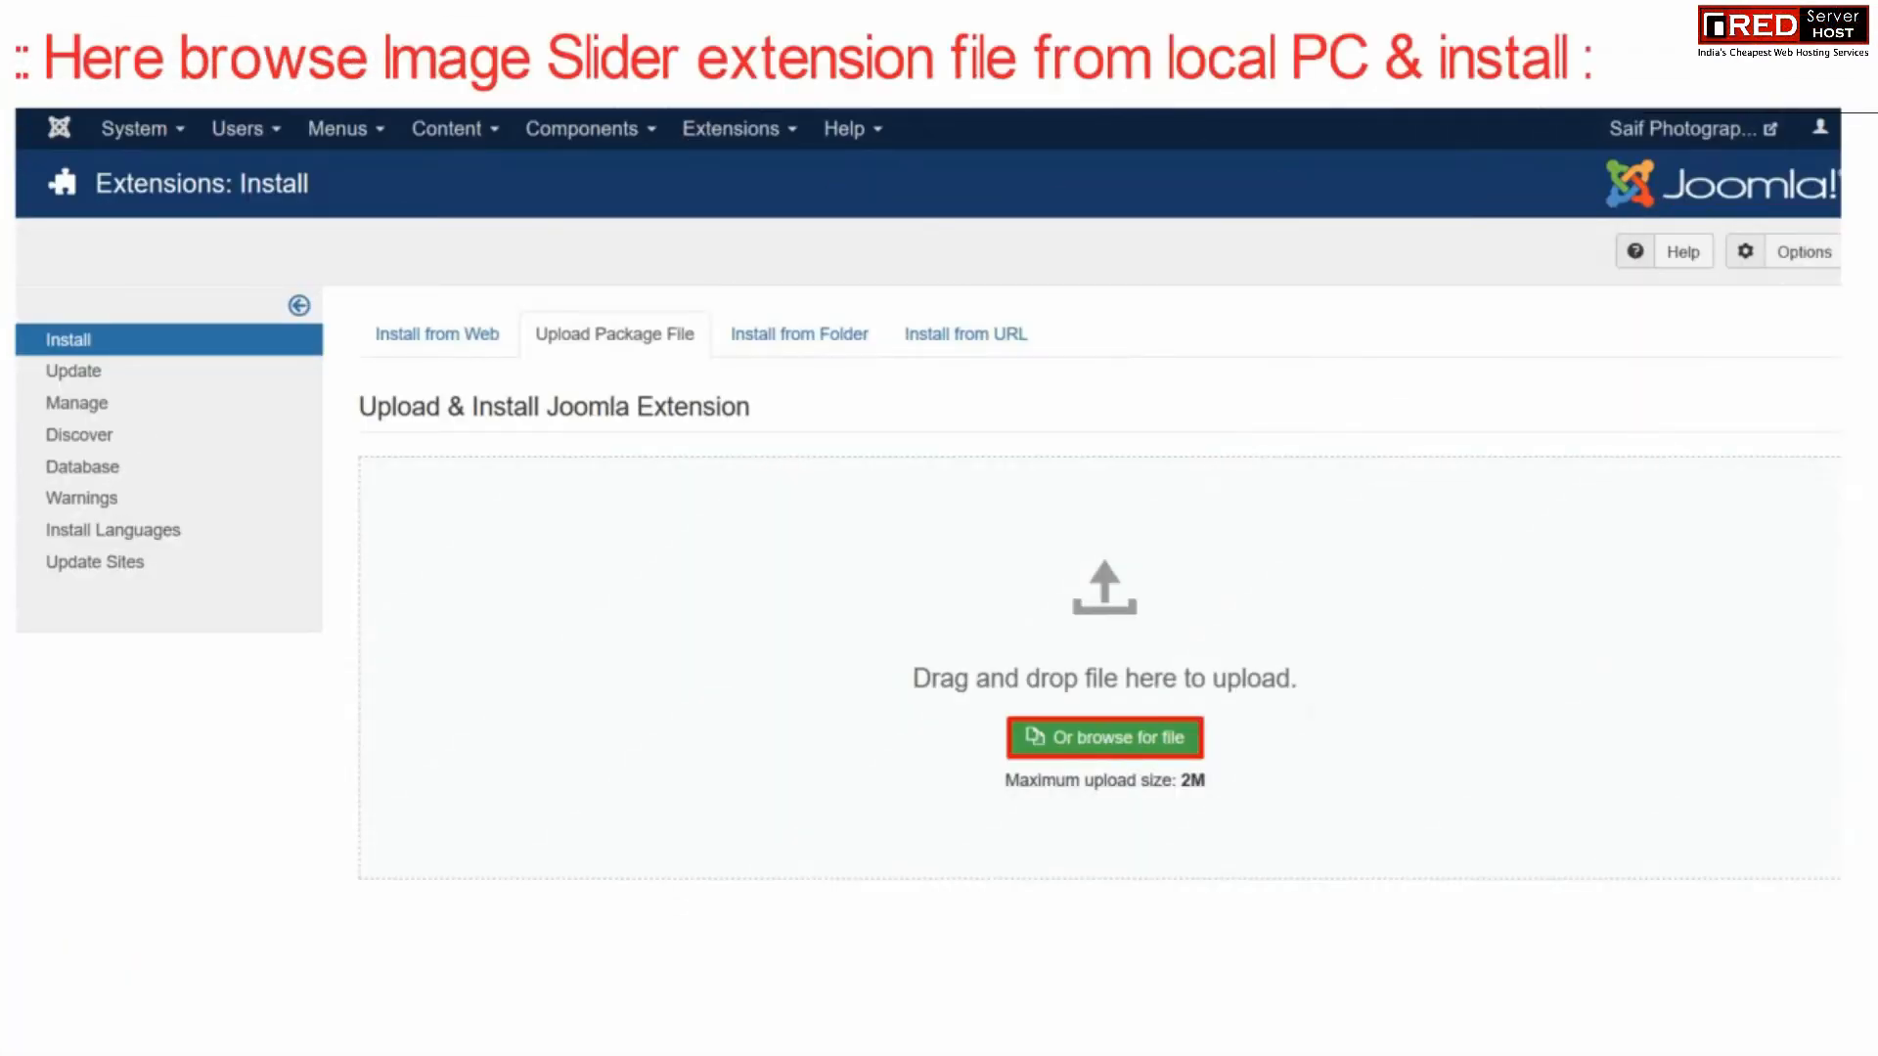
left_click(1103, 737)
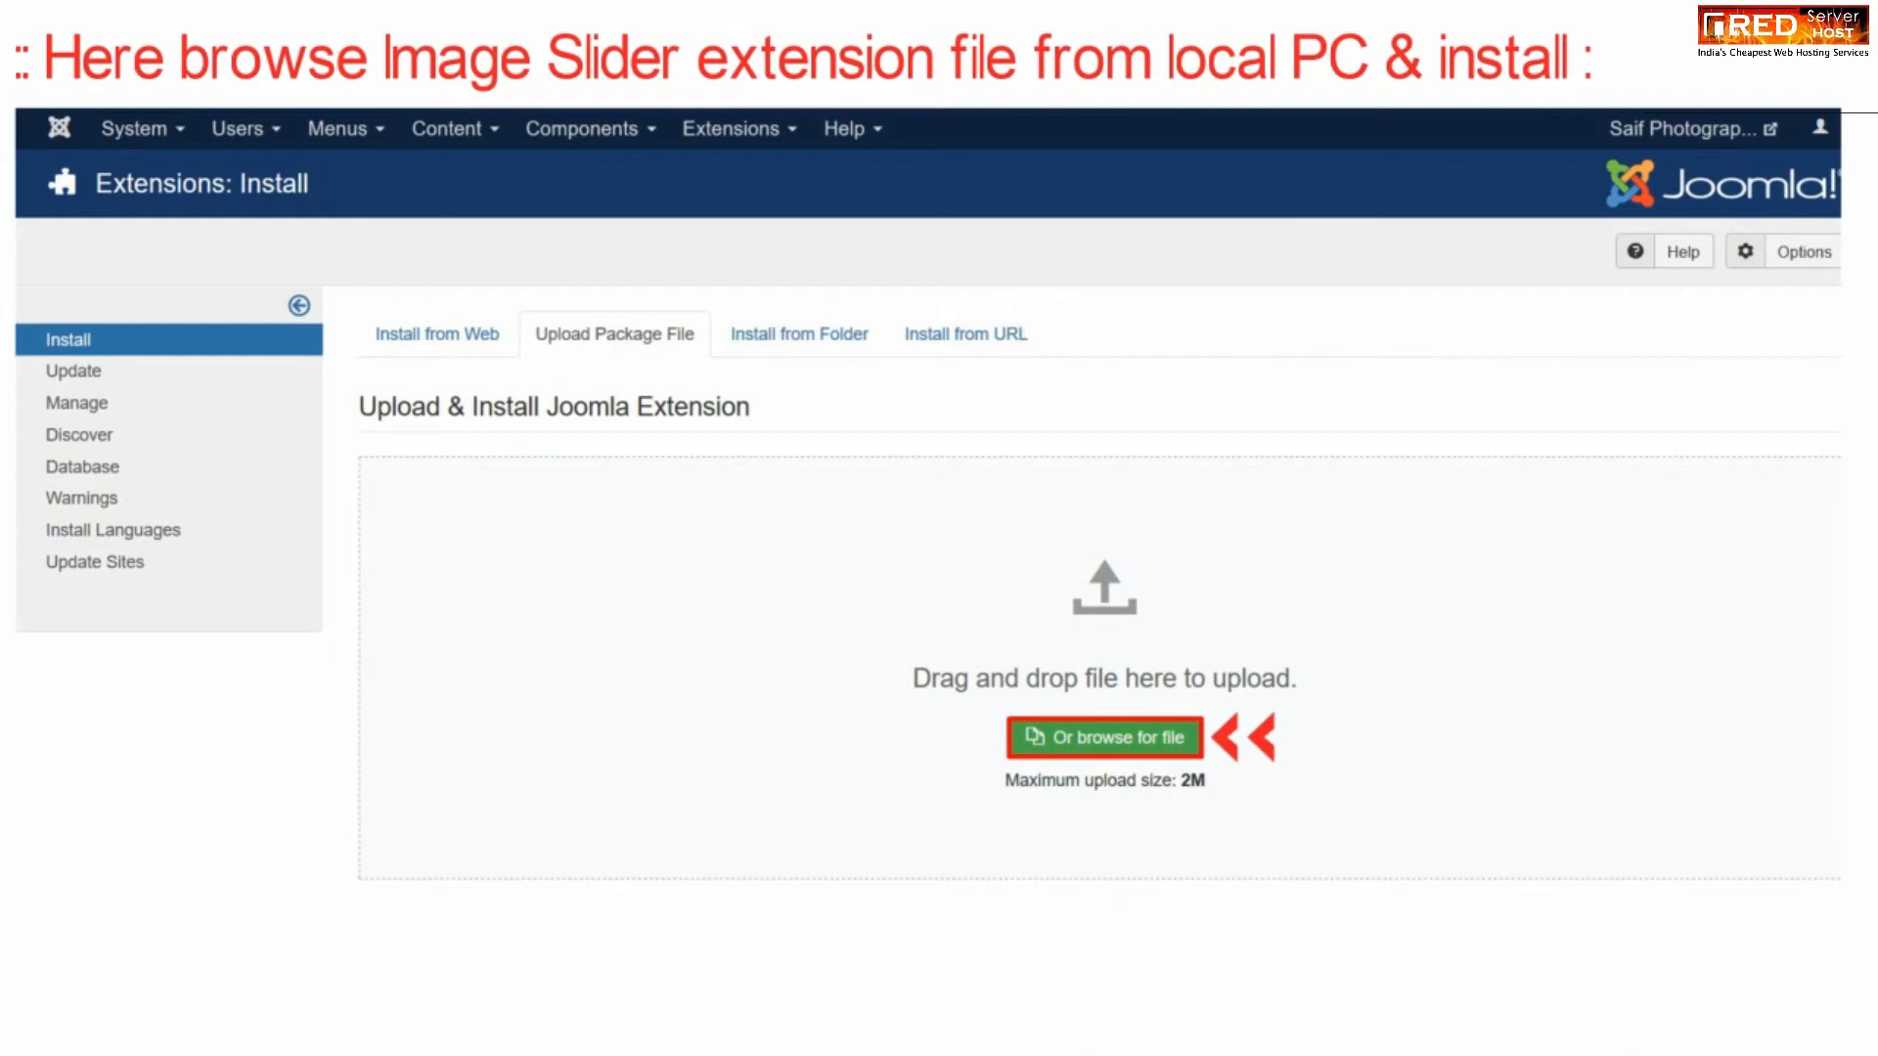
left_click(1103, 736)
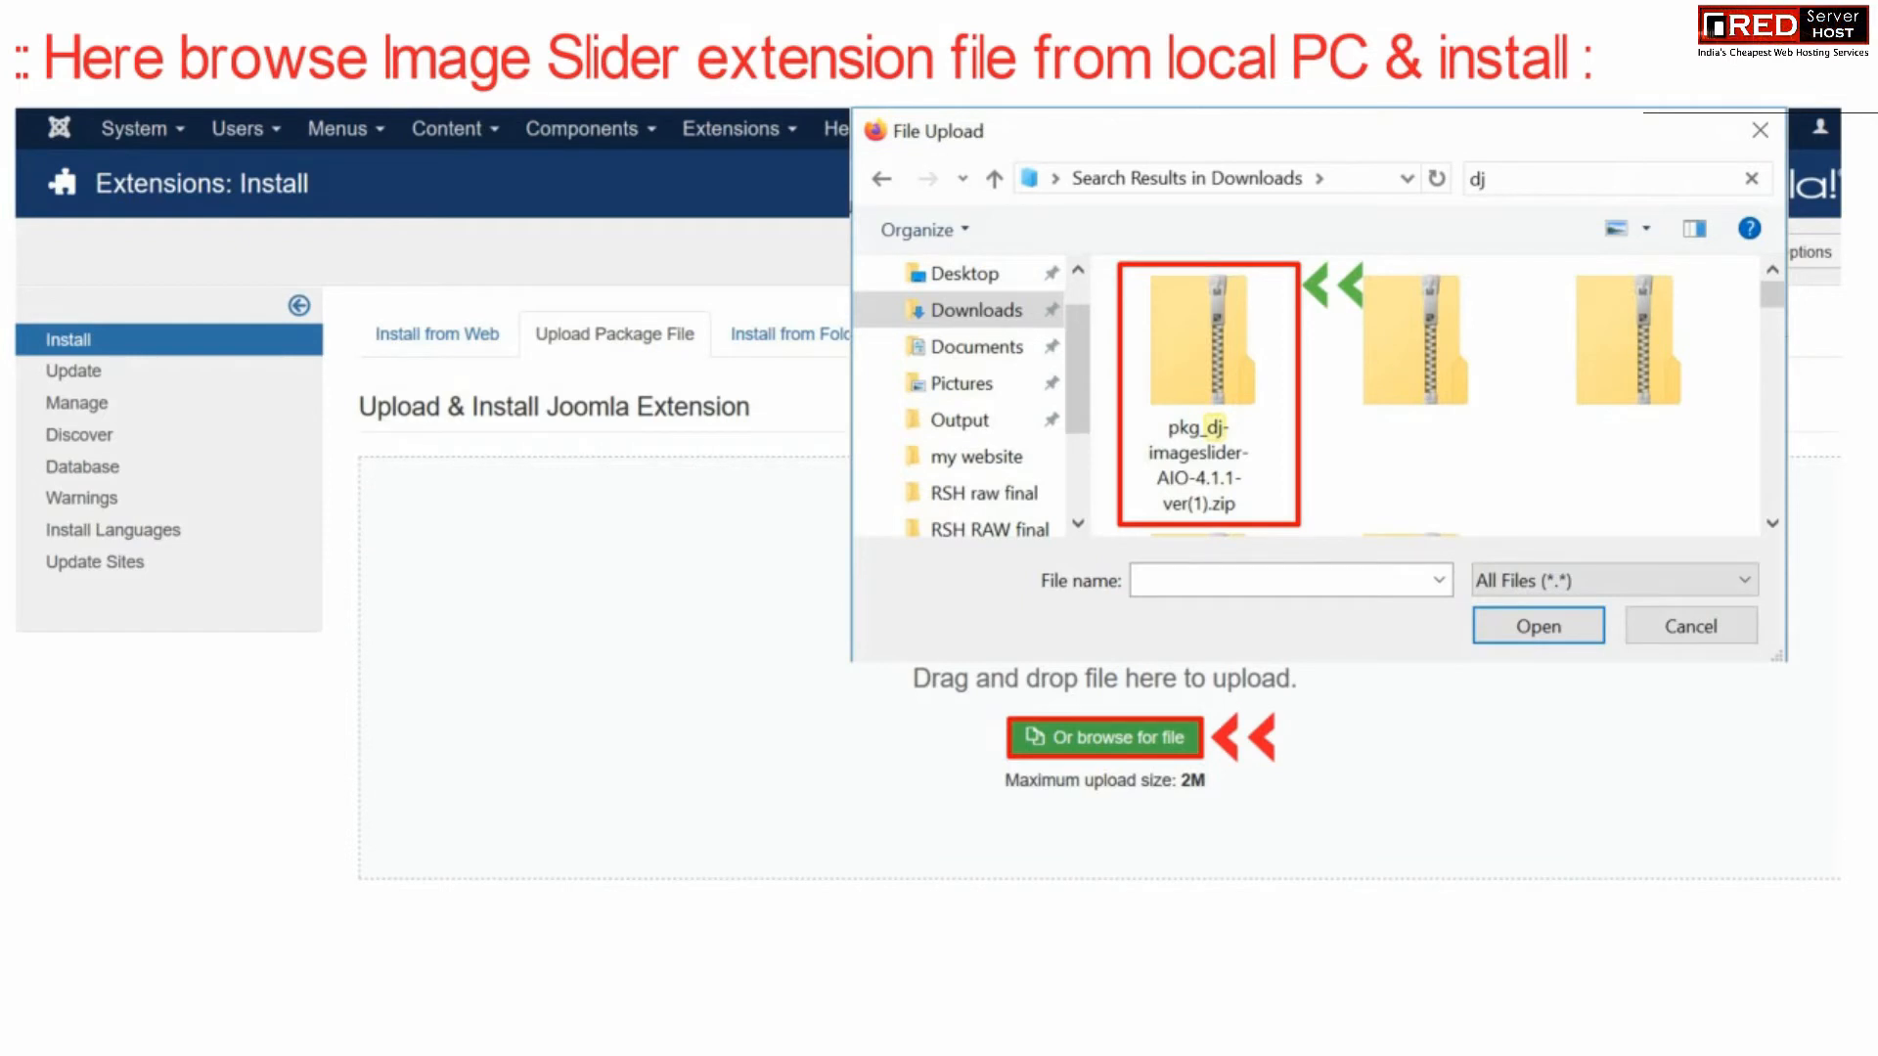
left_click(1536, 625)
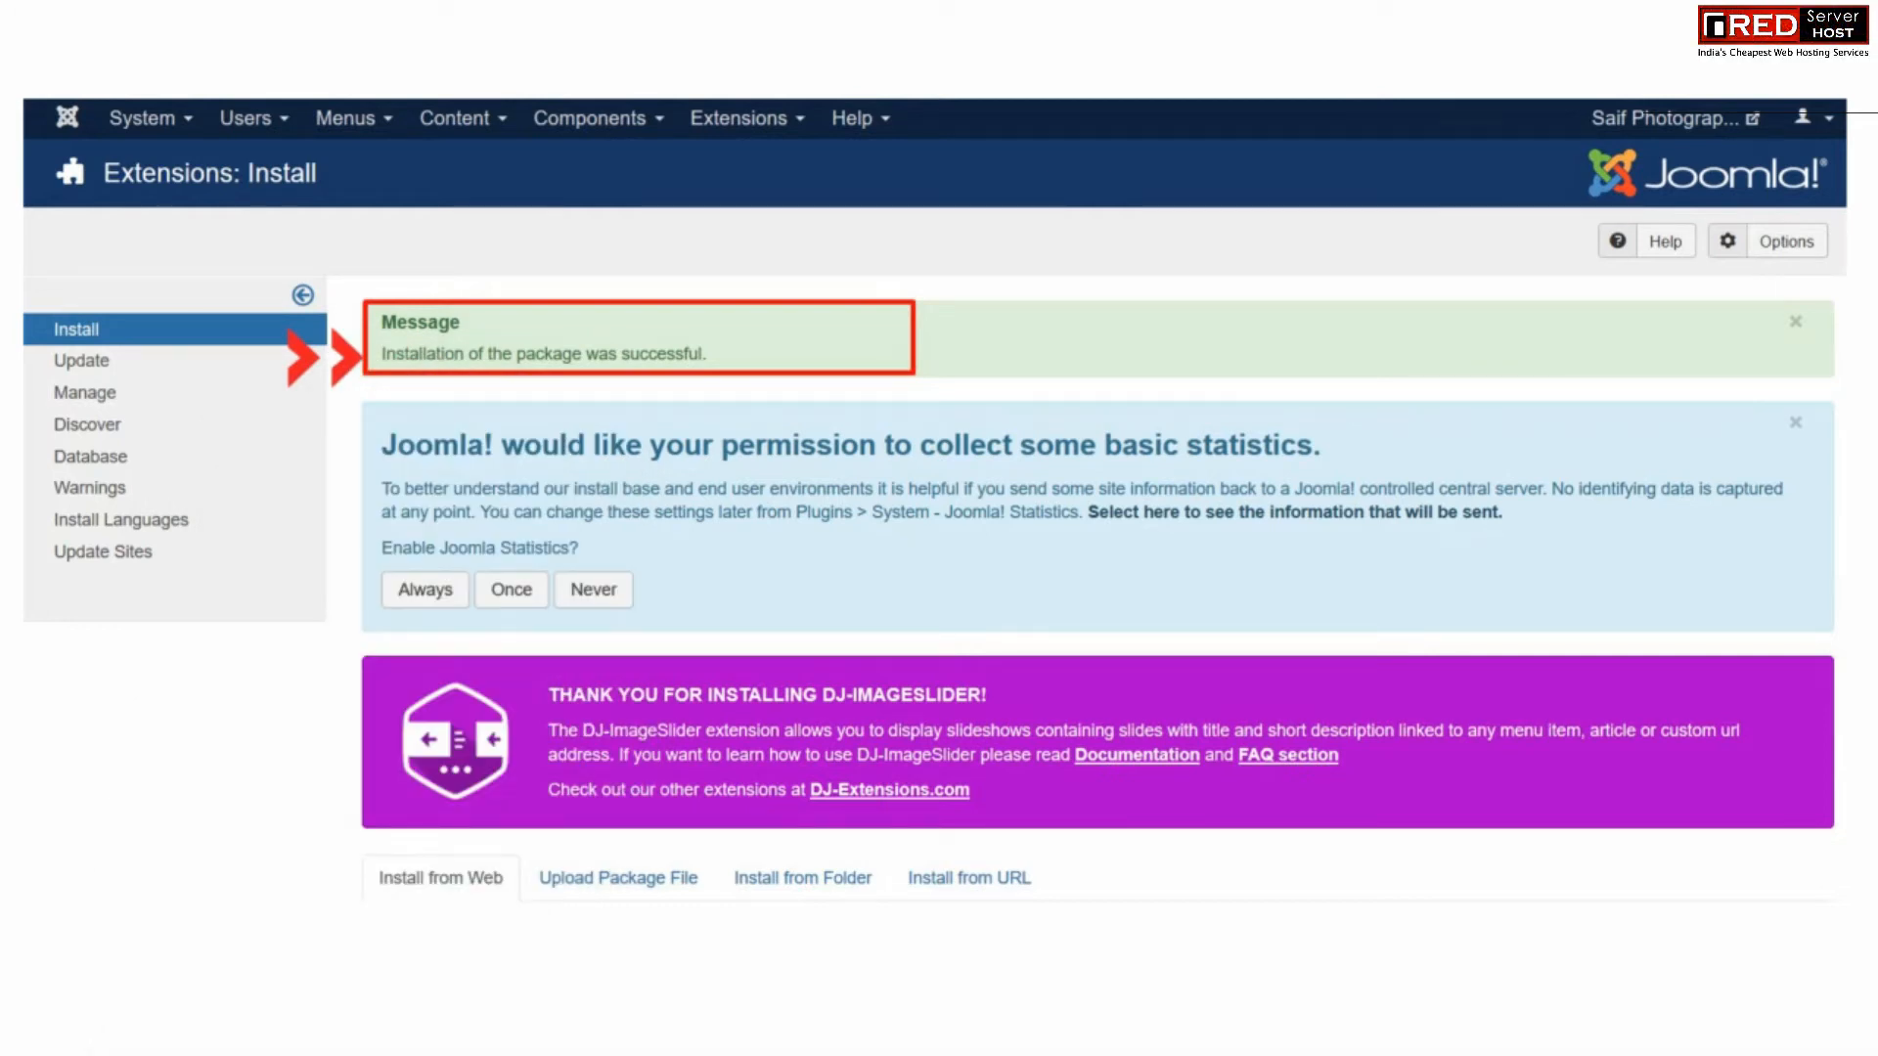
- Open Extensions > Manage and scroll to confirm DJ-ImageSlider is enabled
left_click(746, 118)
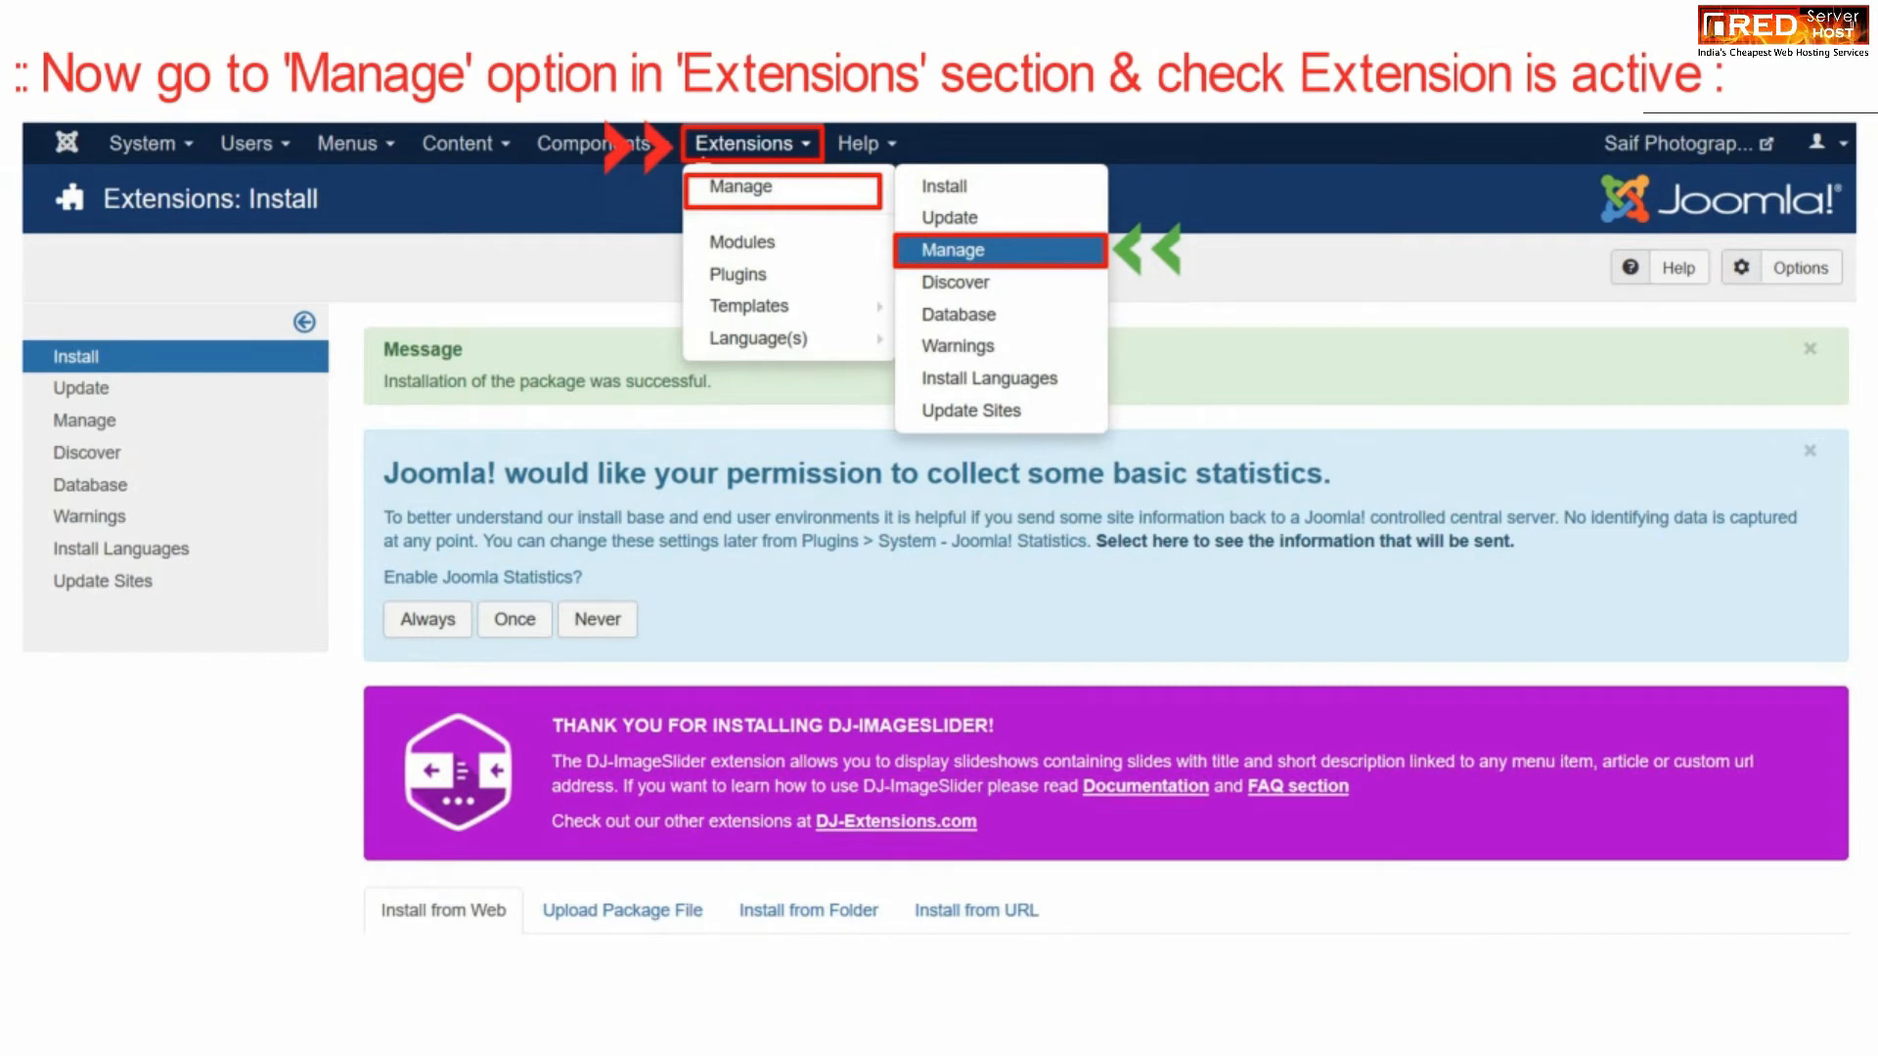
scroll("down", 3)
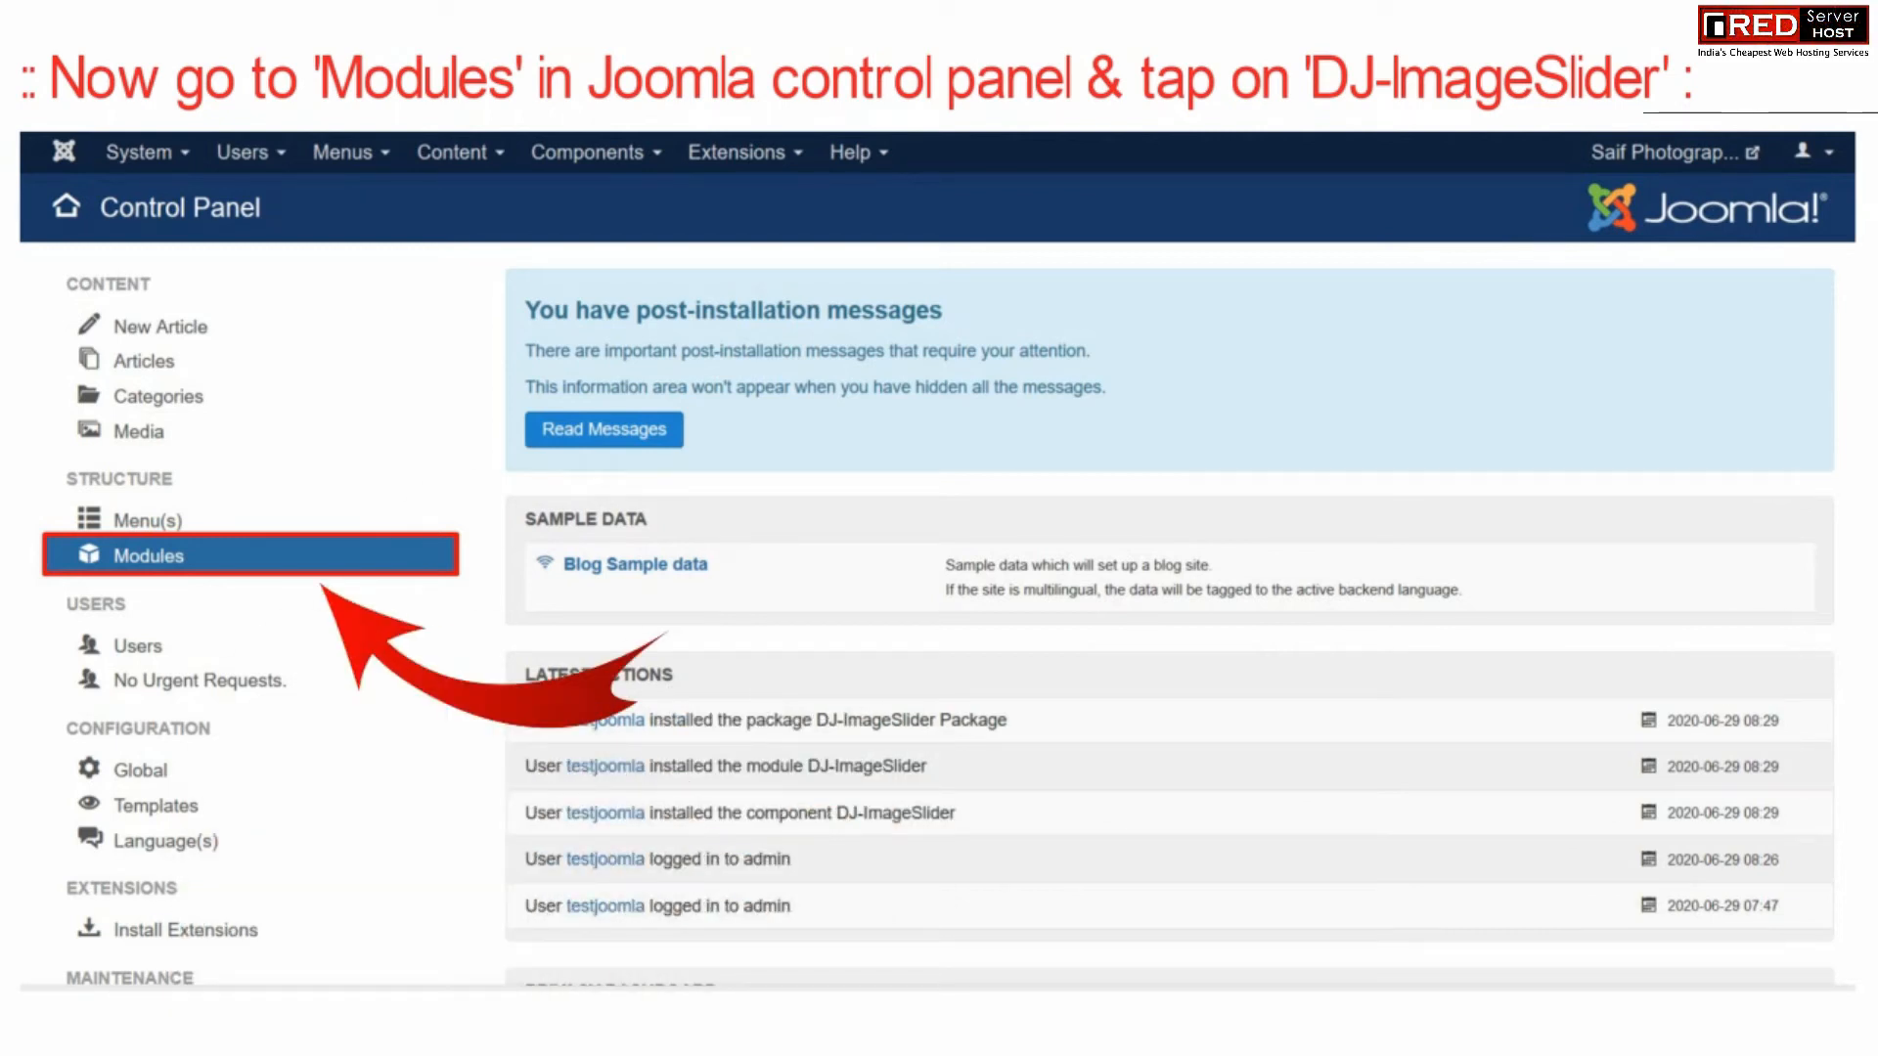
- Open the DJ-ImageSlider module from the Modules (Site) list
left_click(149, 555)
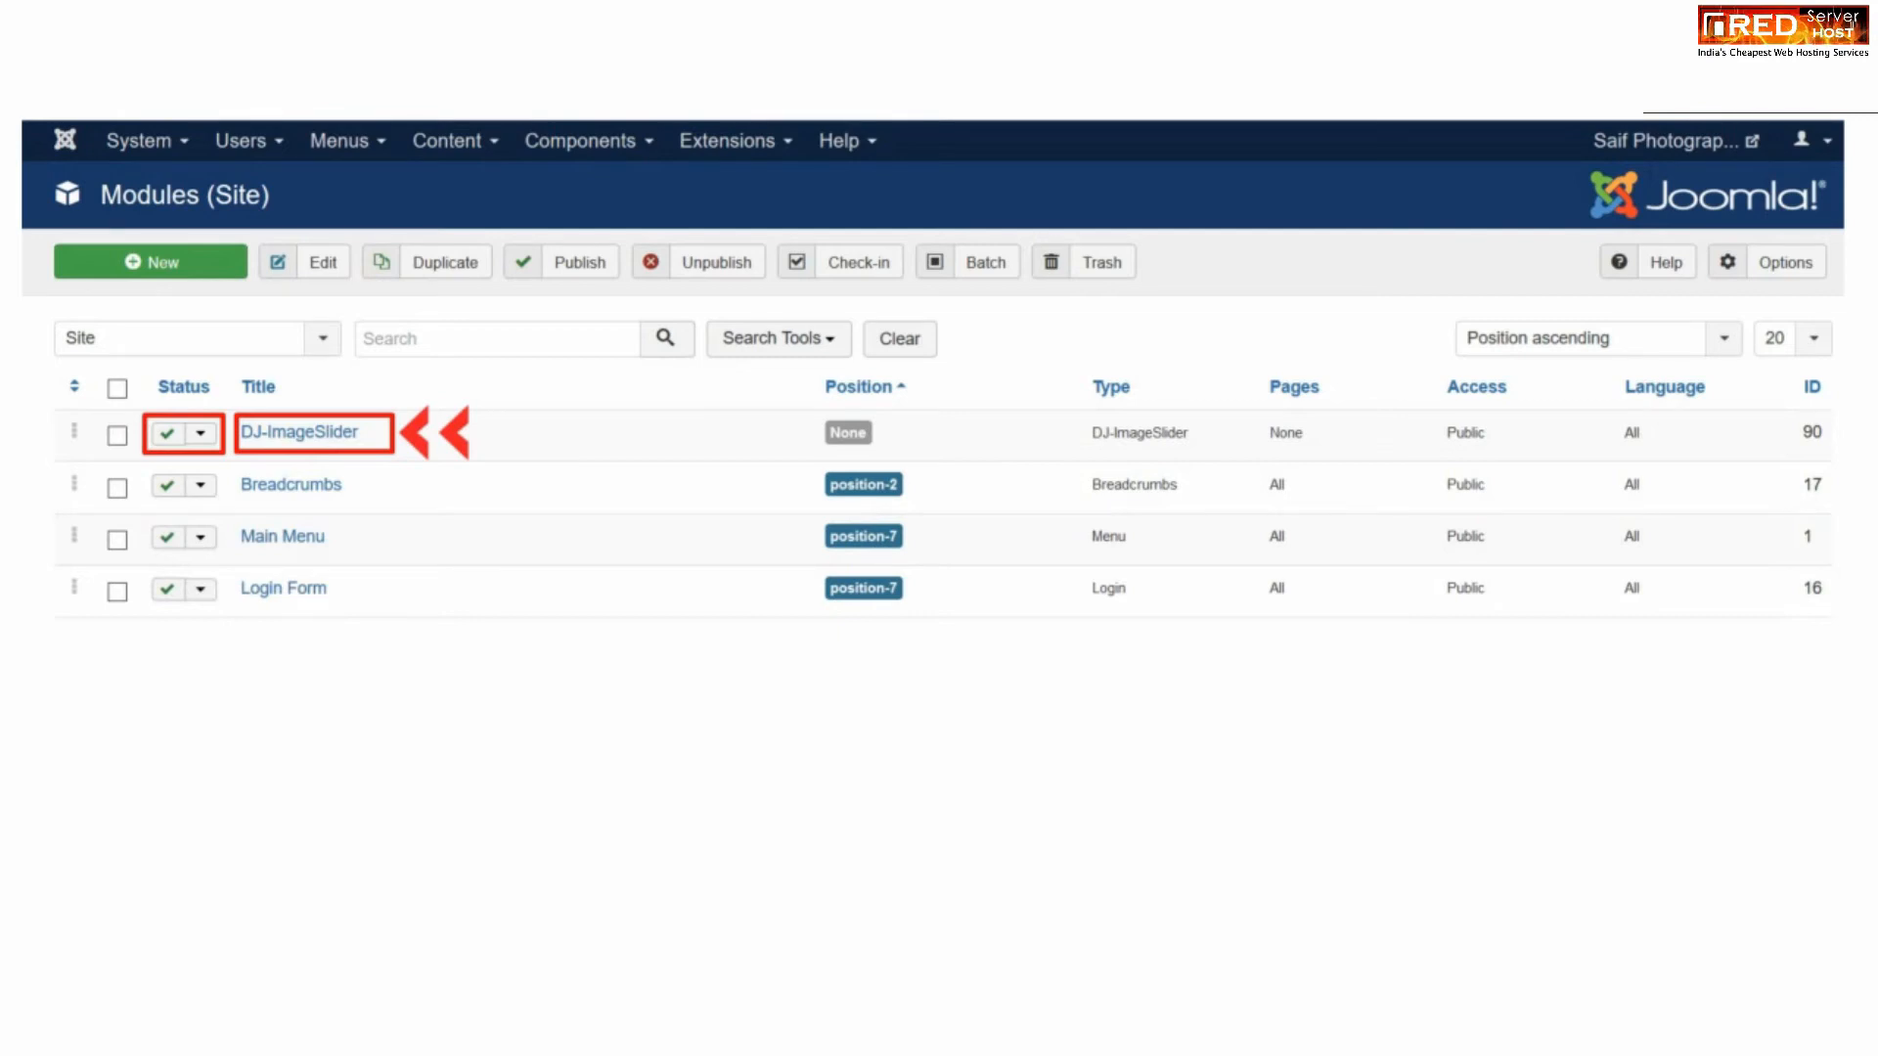
left_click(303, 432)
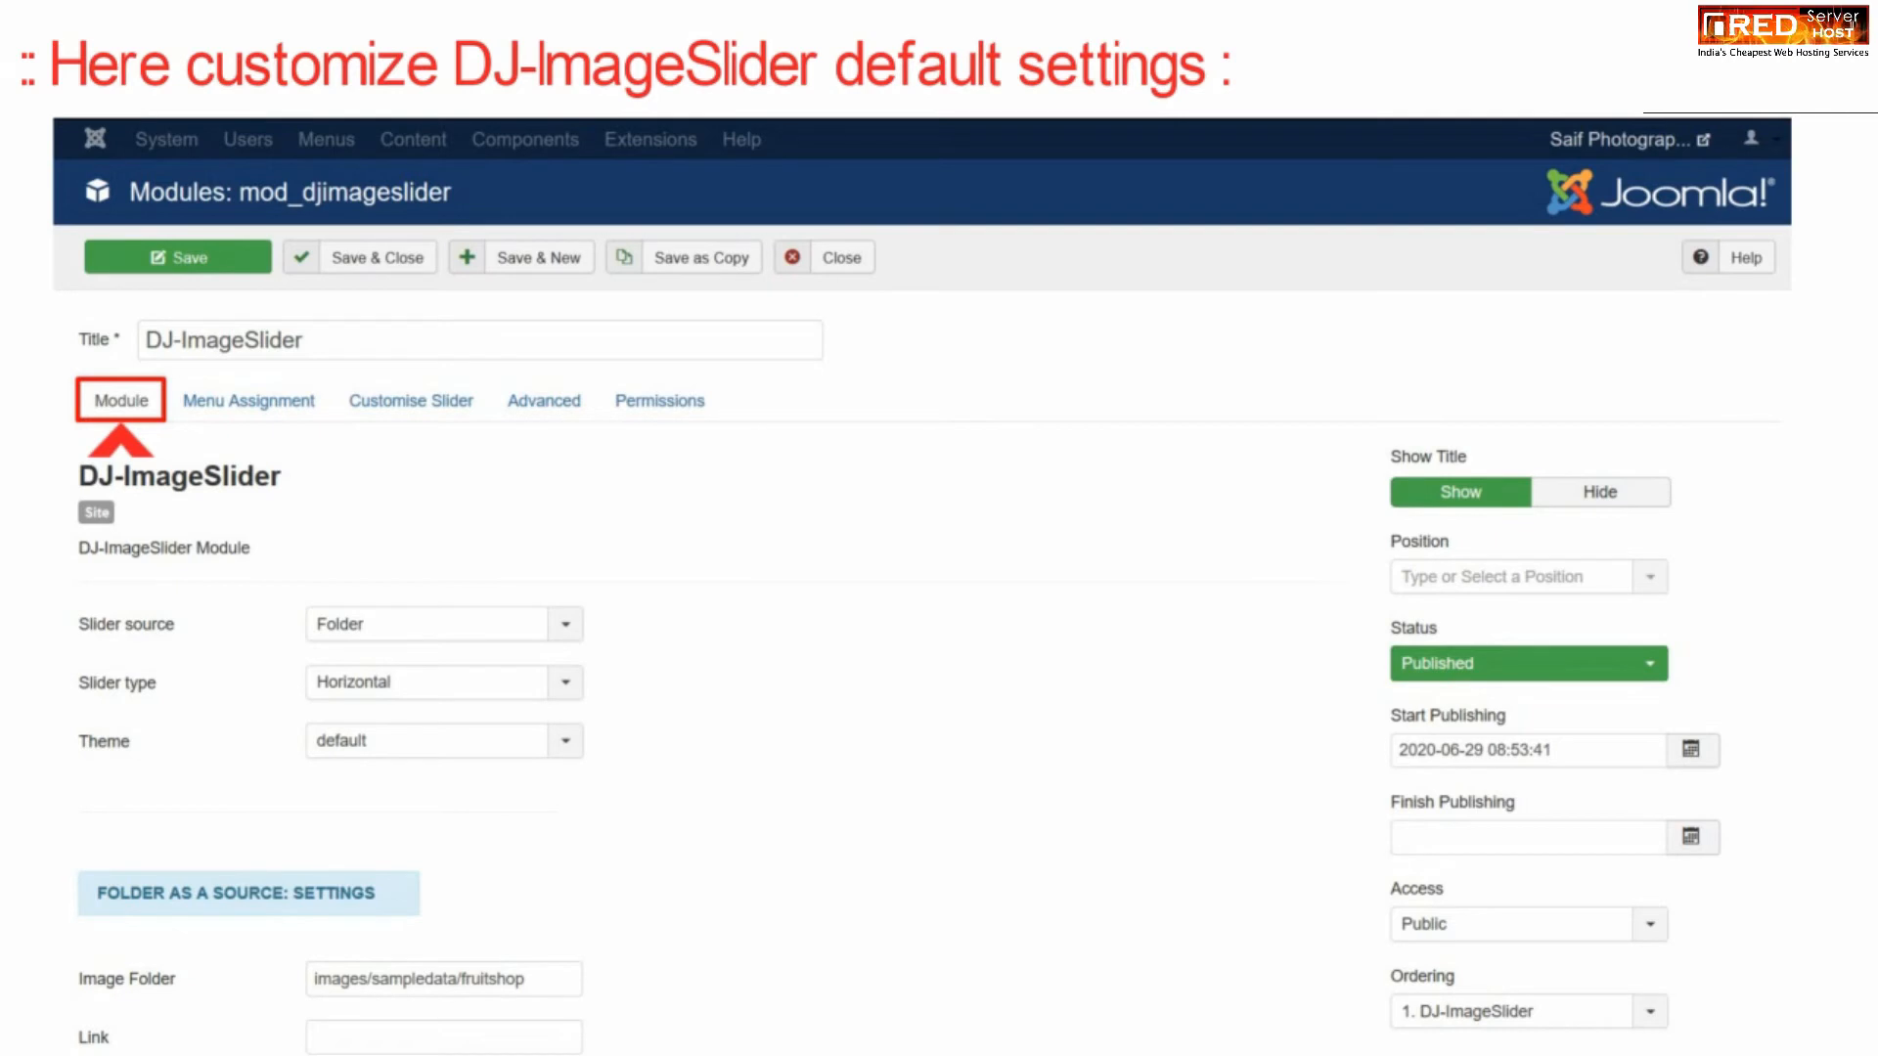
- Review the module's Menu Assignment, Customise Slider and Advanced settings tabs
scroll("down", 3)
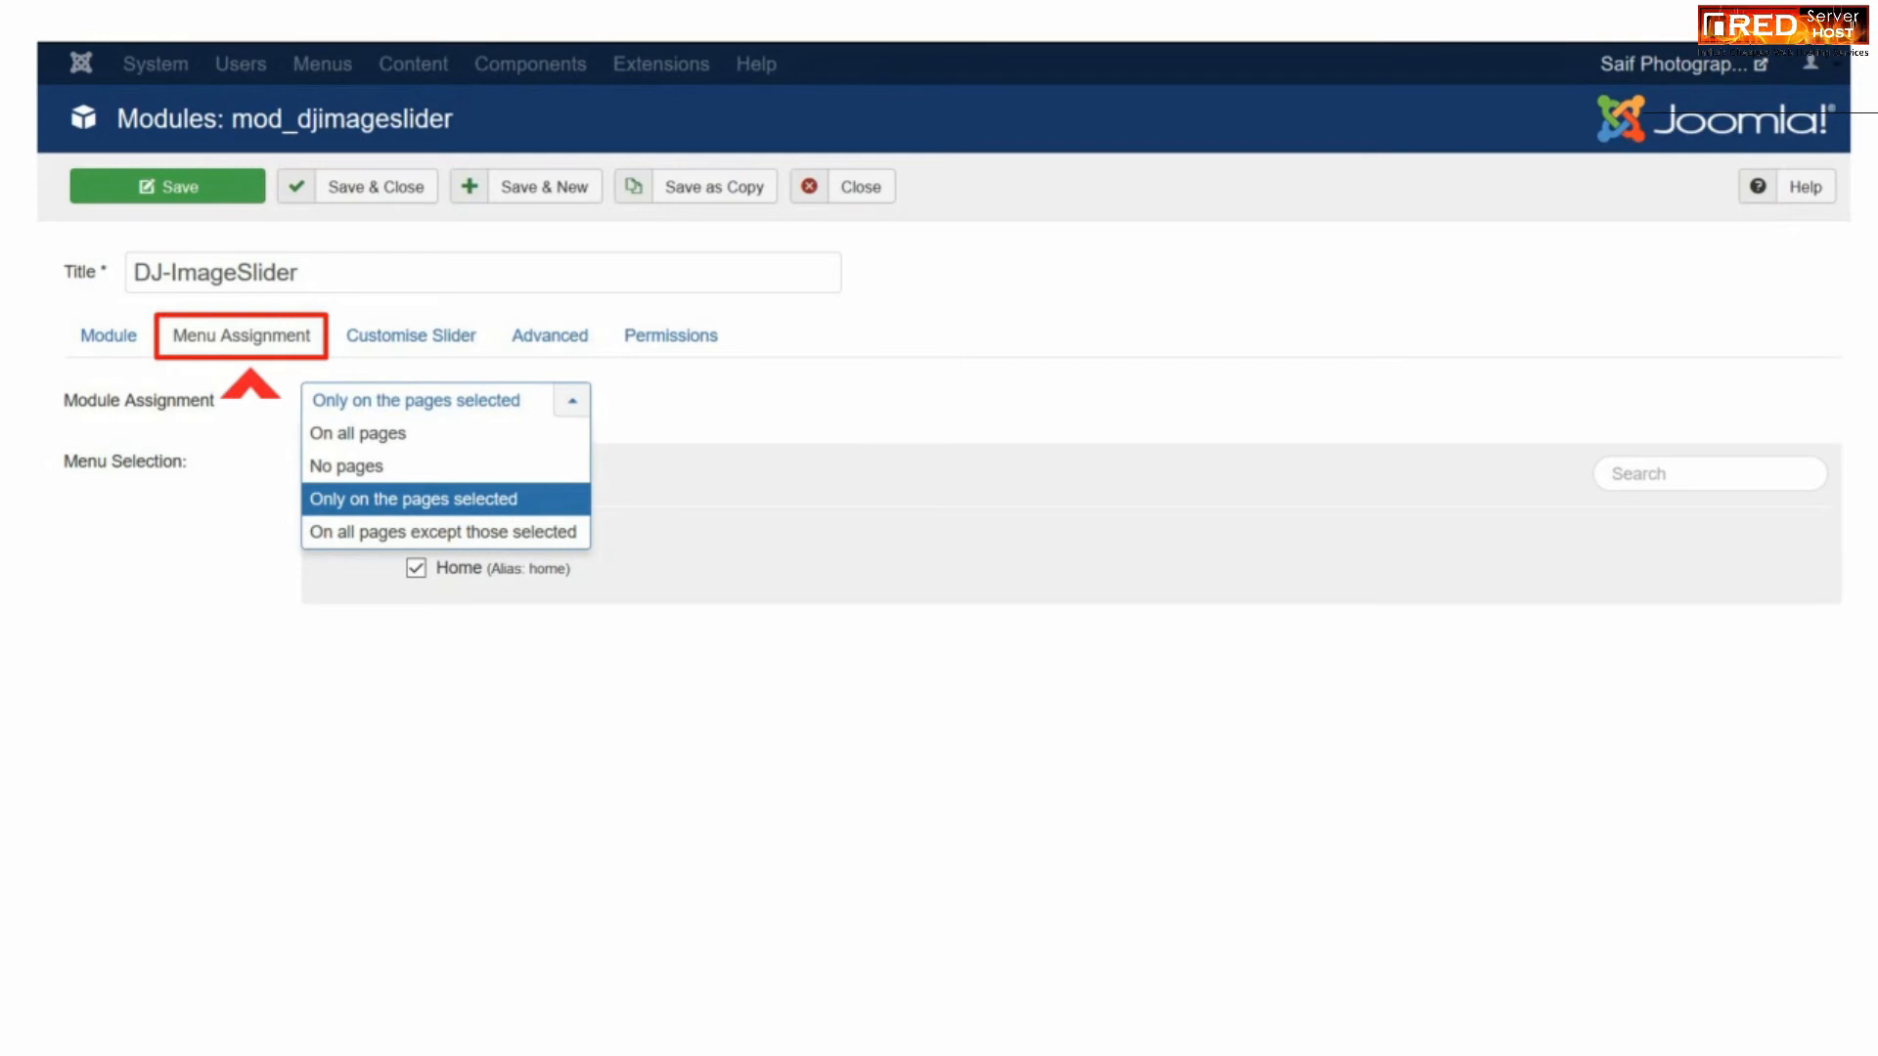
left_click(411, 336)
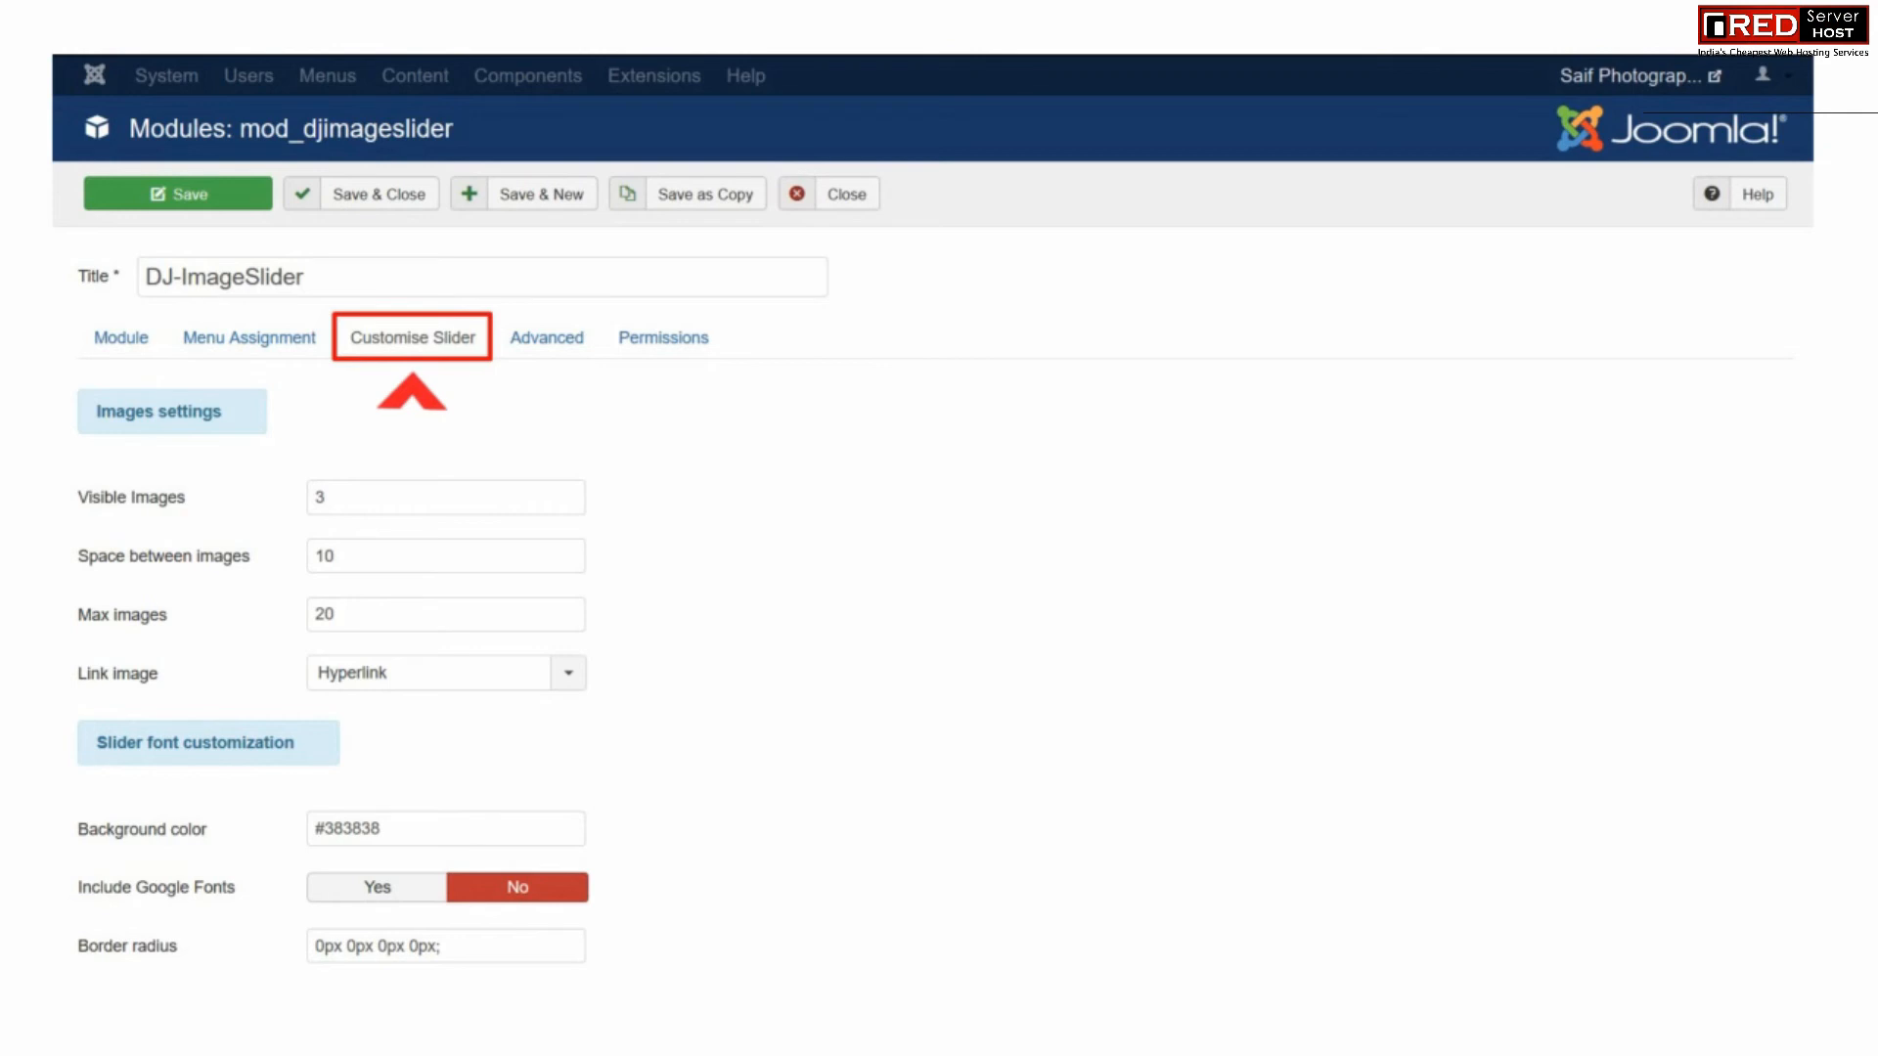
left_click(543, 337)
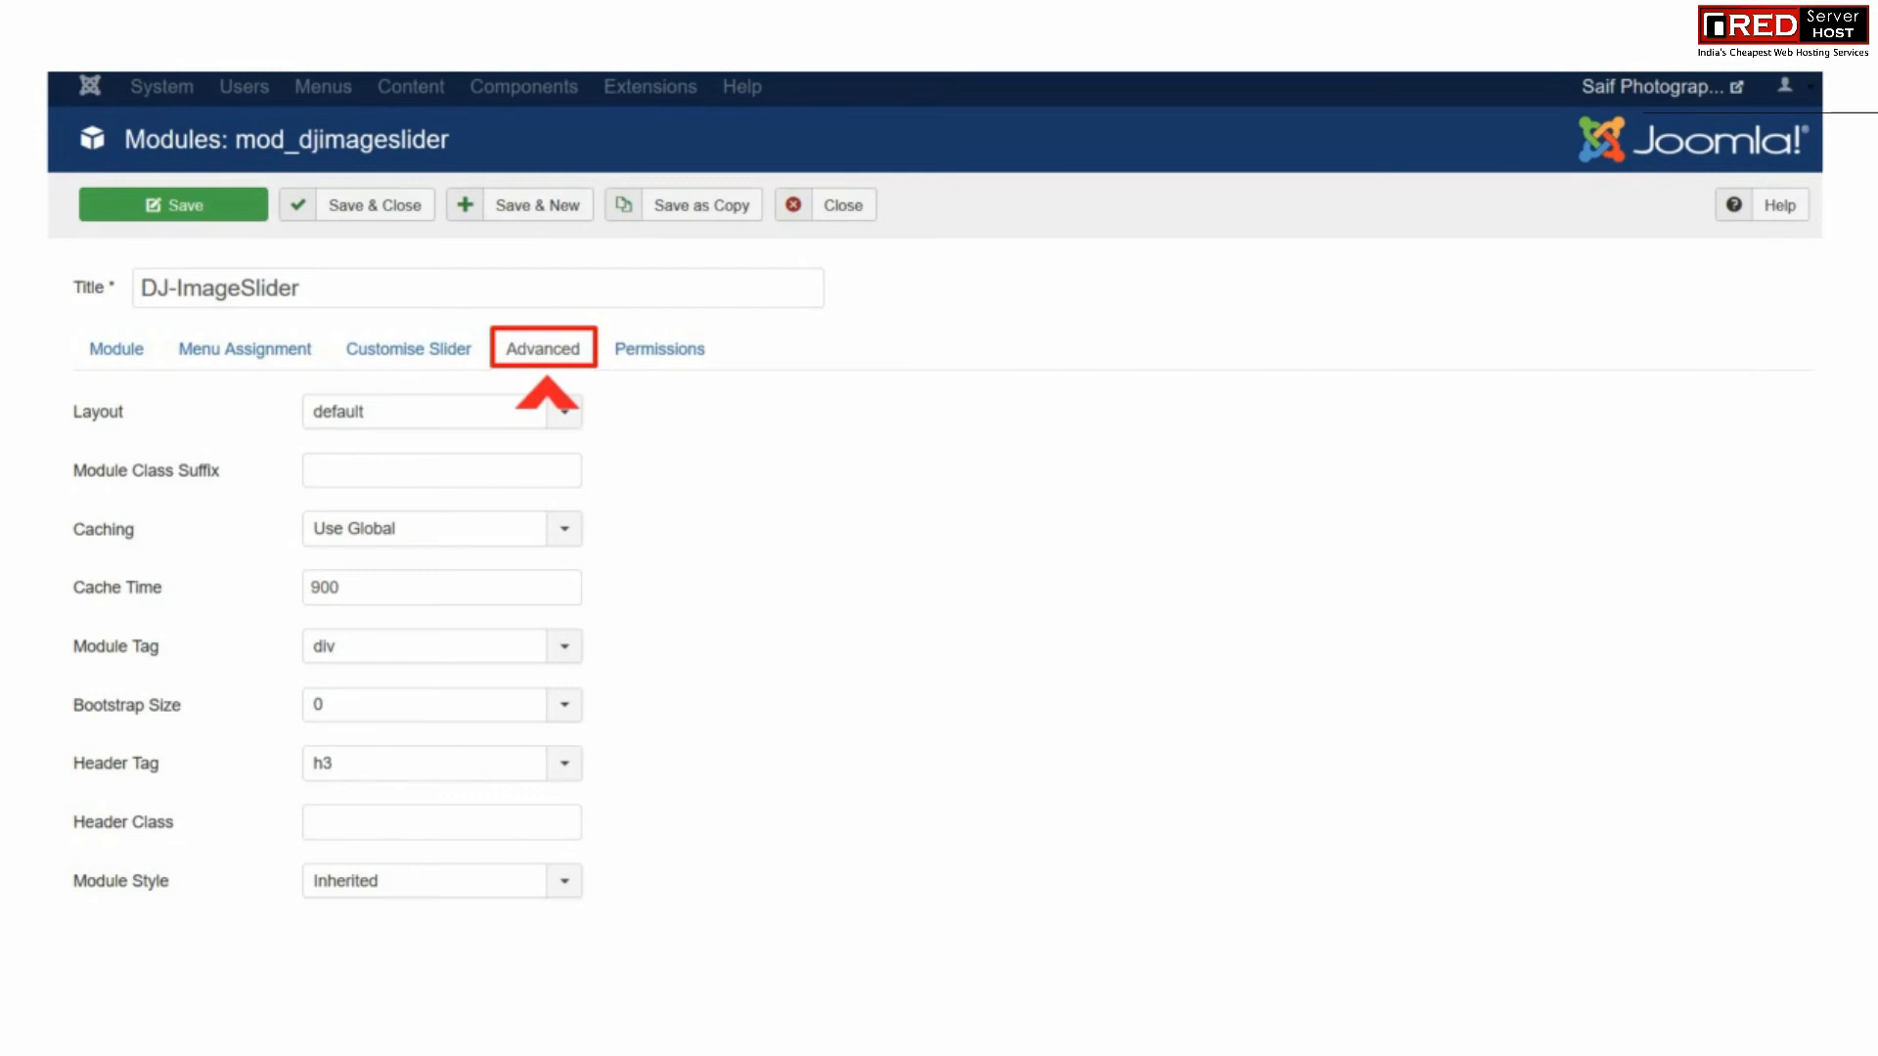
left_click(660, 347)
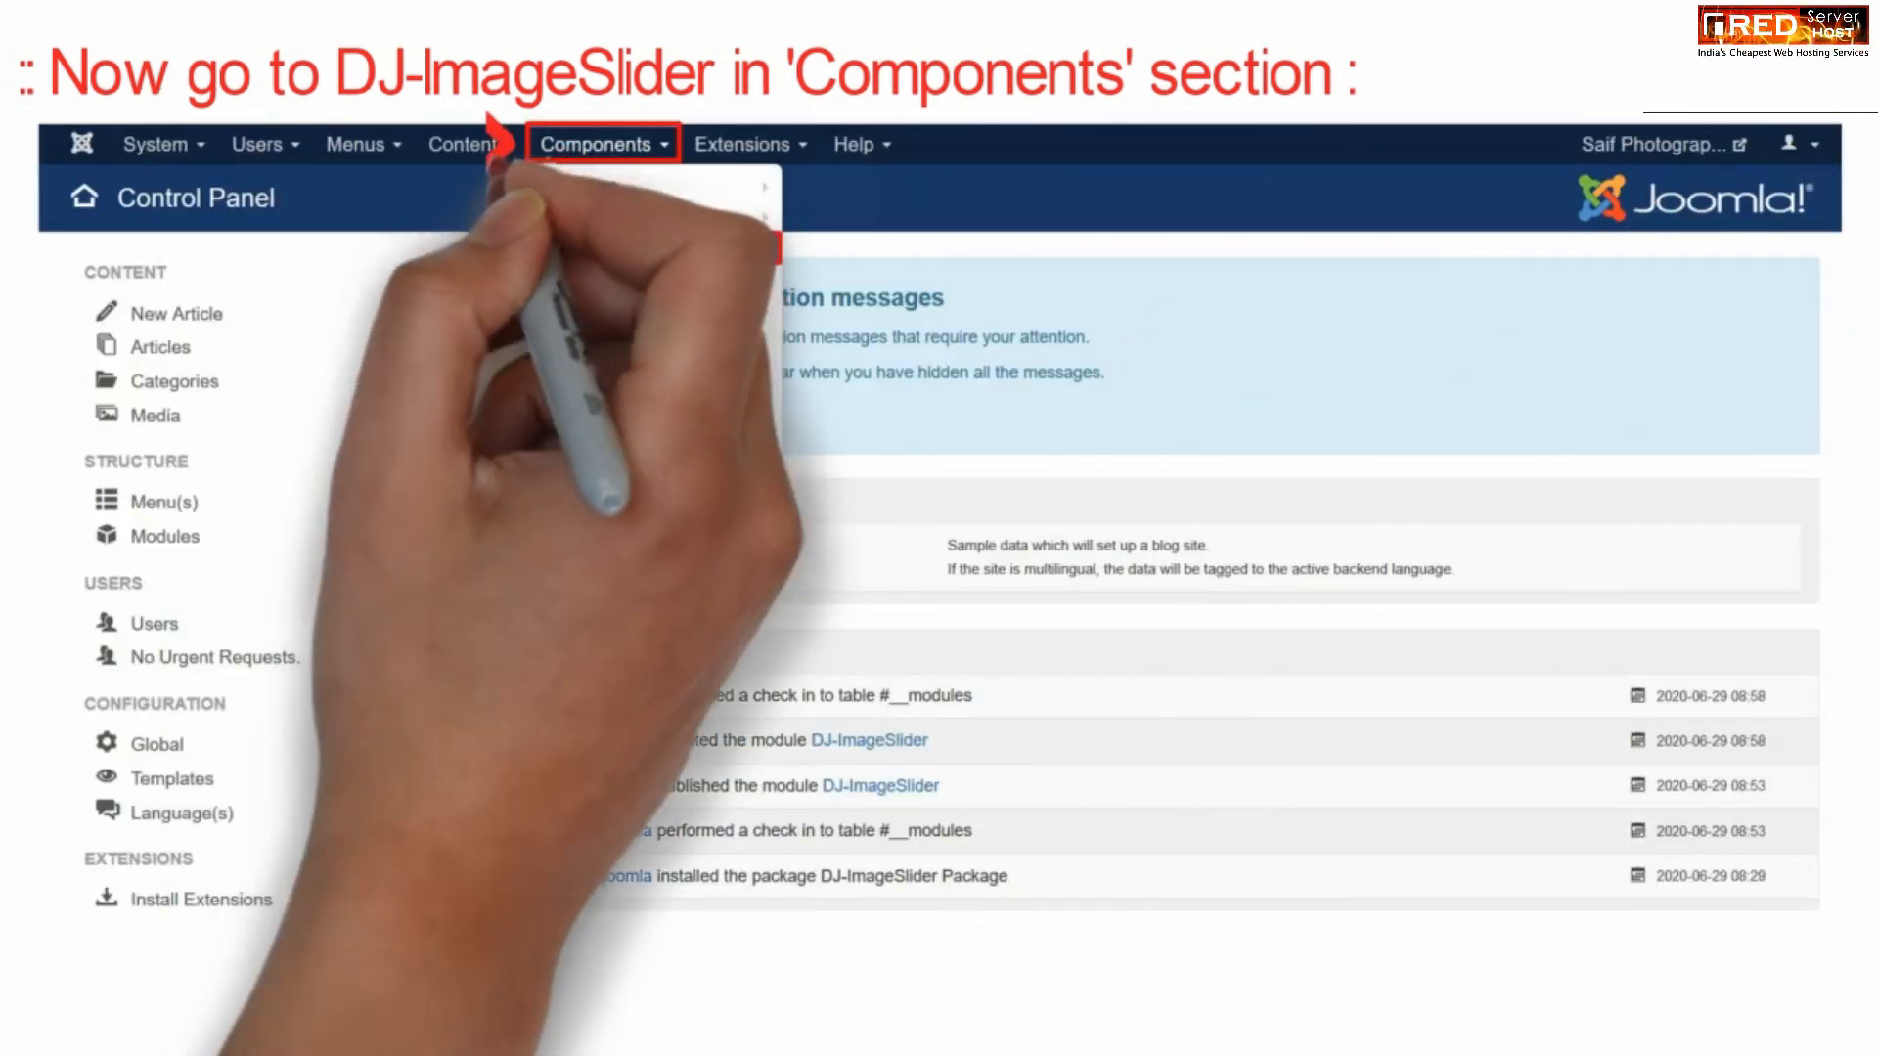
- Choose DJ-ImageSlider from the Components menu
left_click(603, 144)
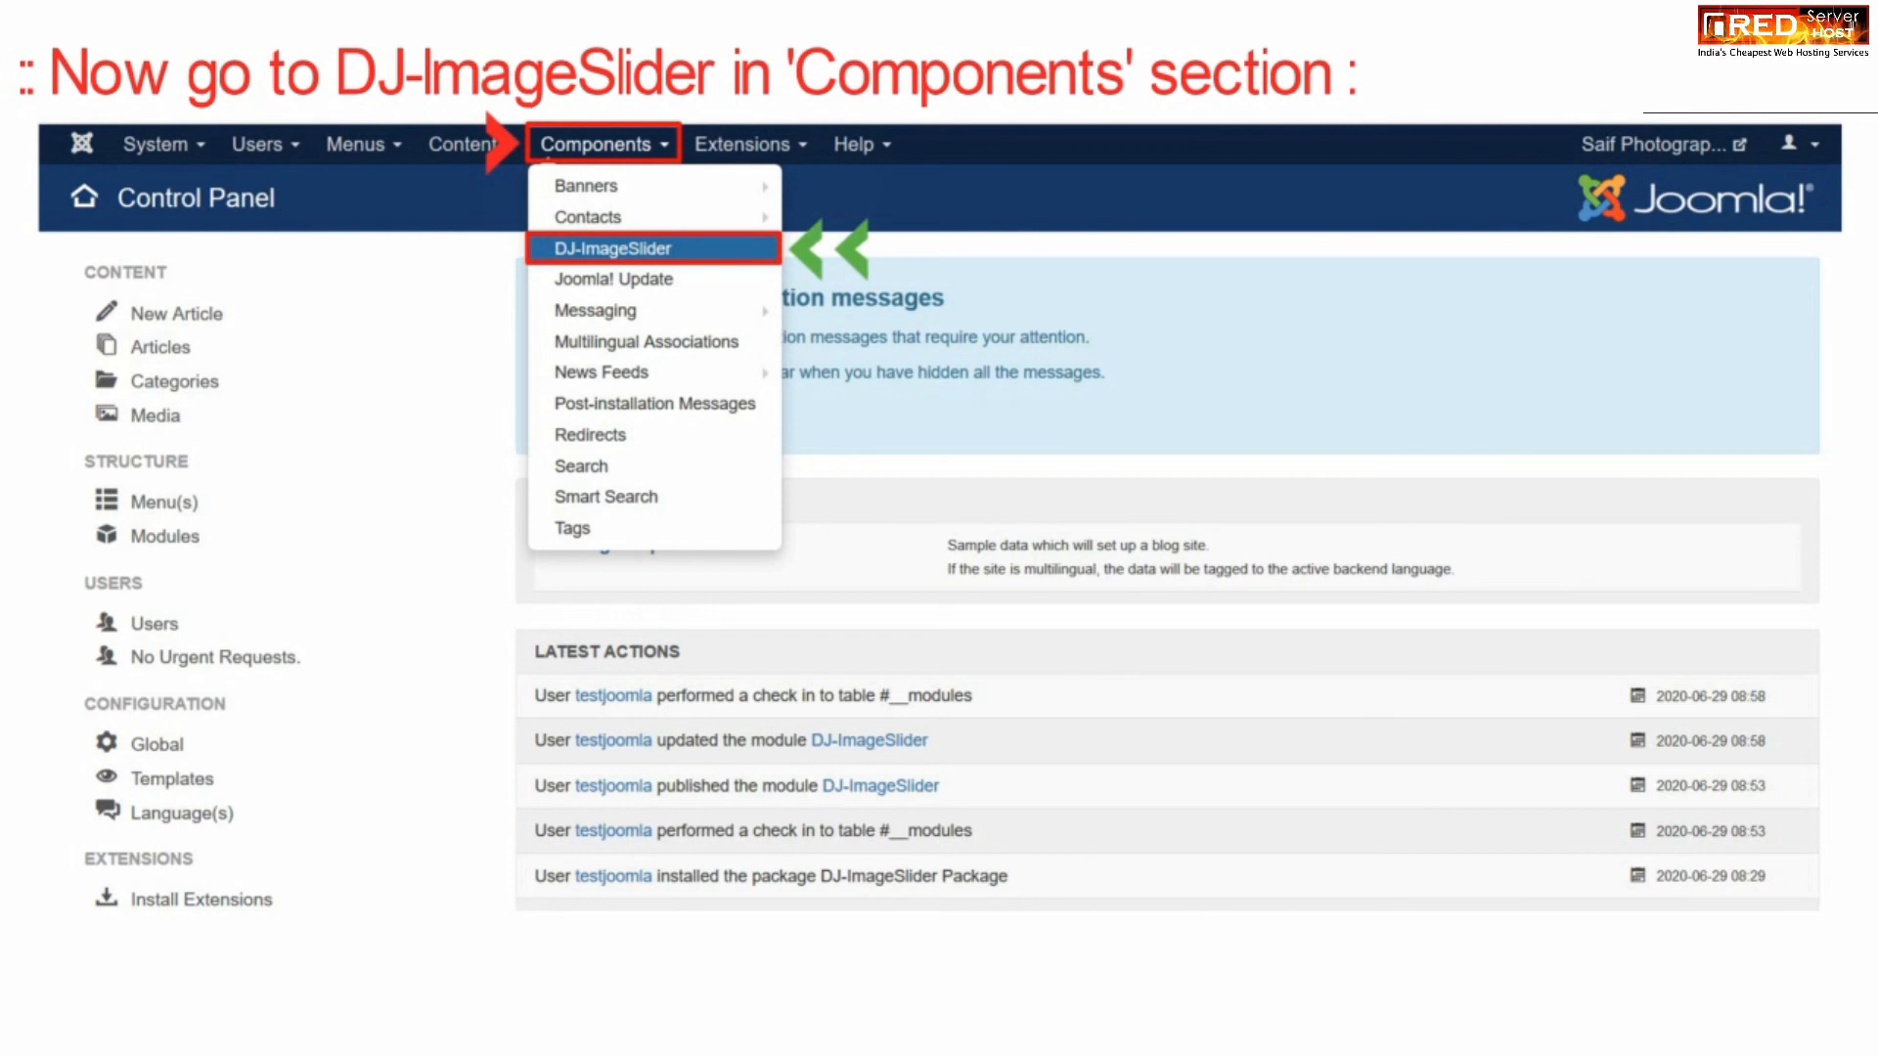
left_click(610, 248)
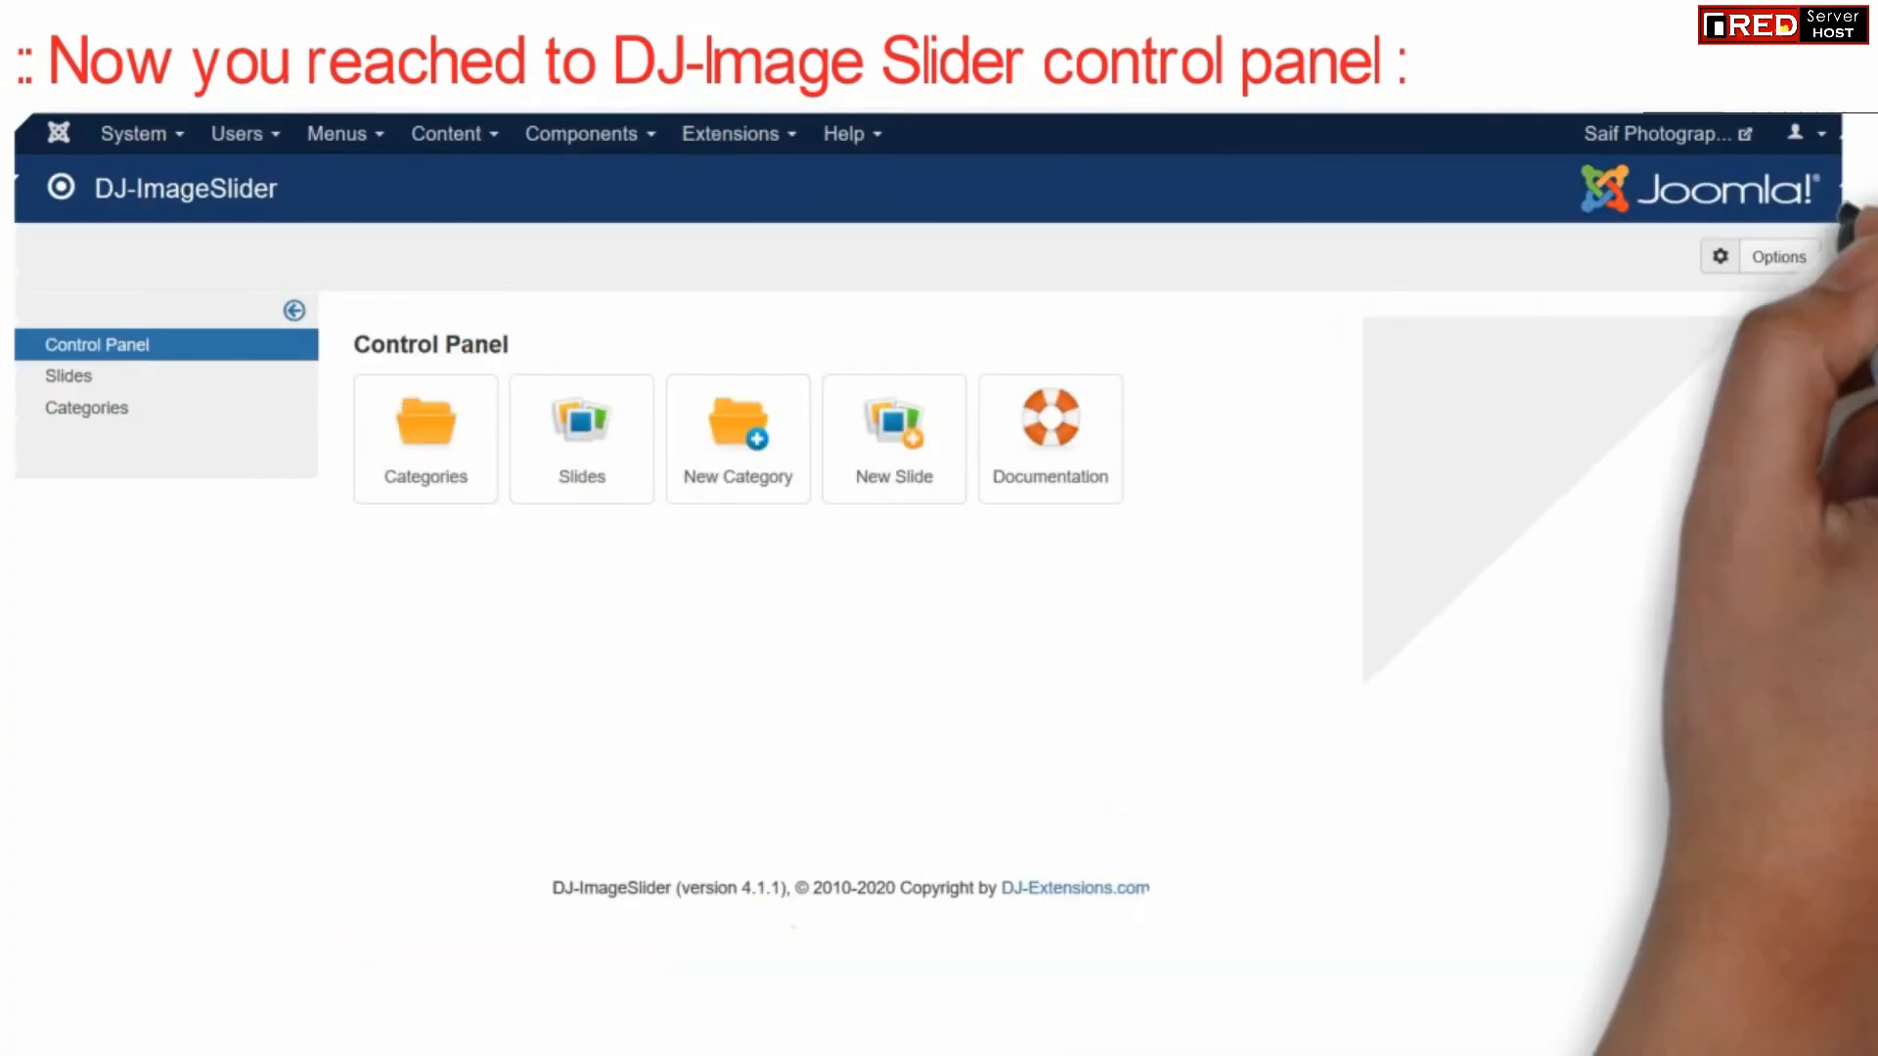